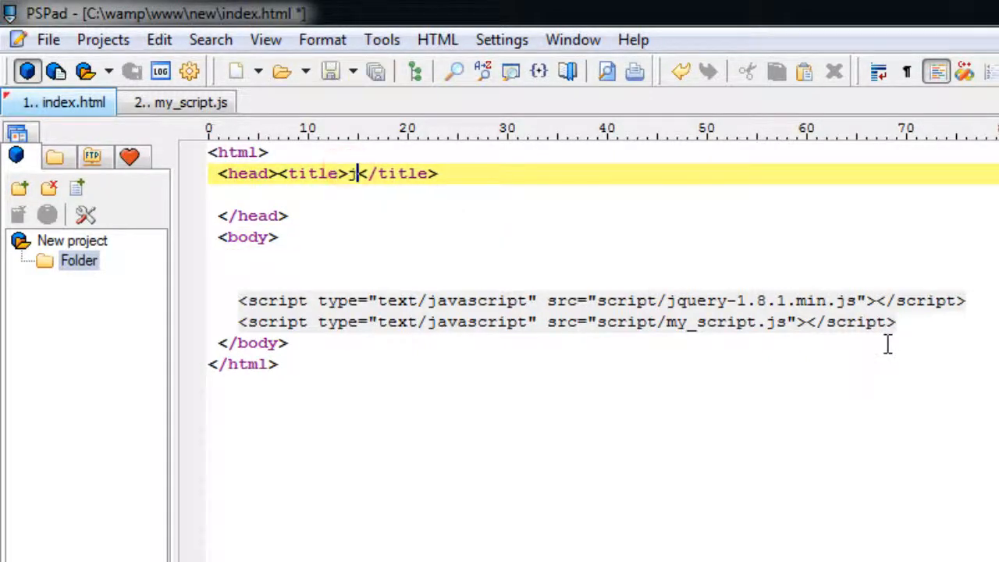
Step: Title the page jQuery Methods and CSS!
type("Query")
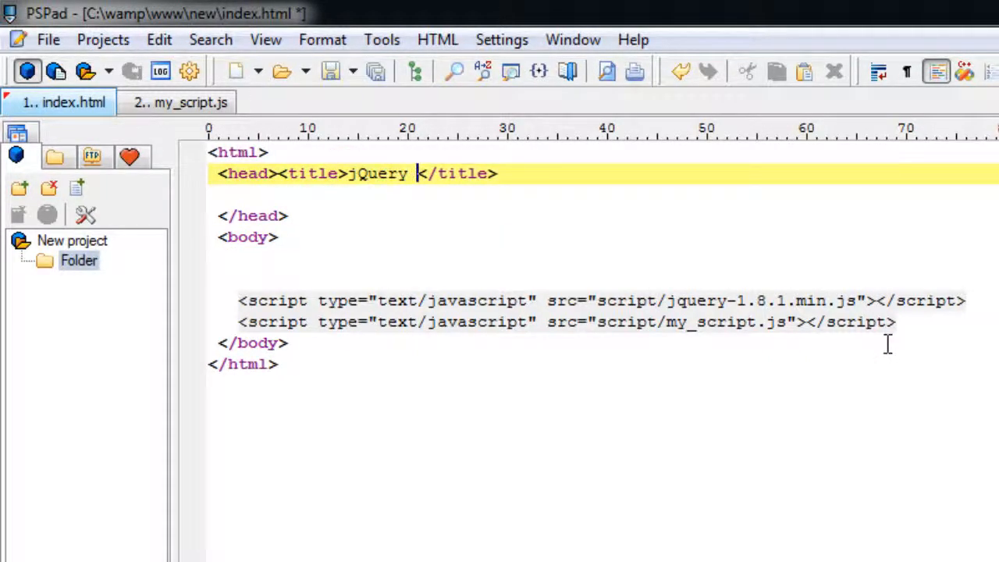
type("Methods and C")
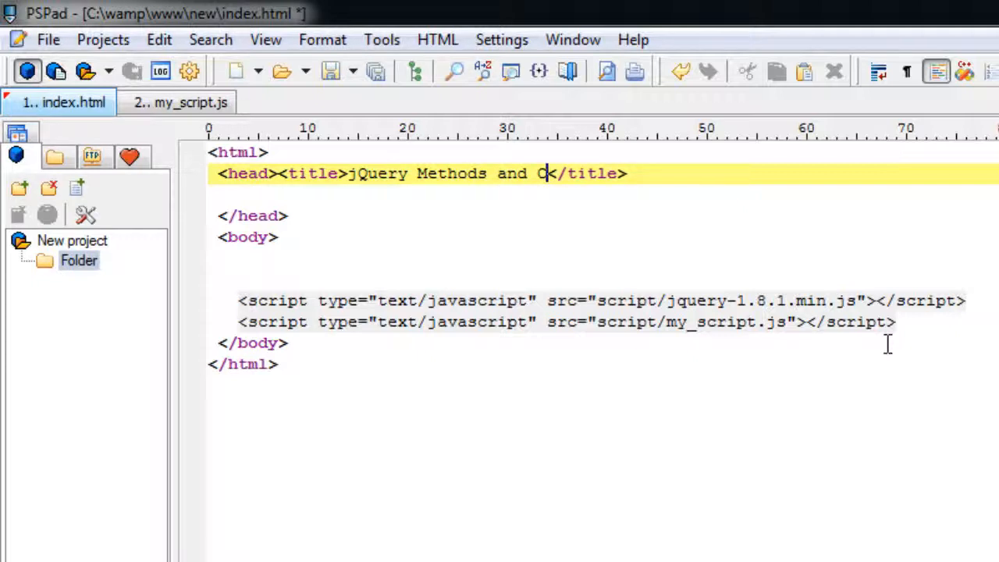
type("SS!")
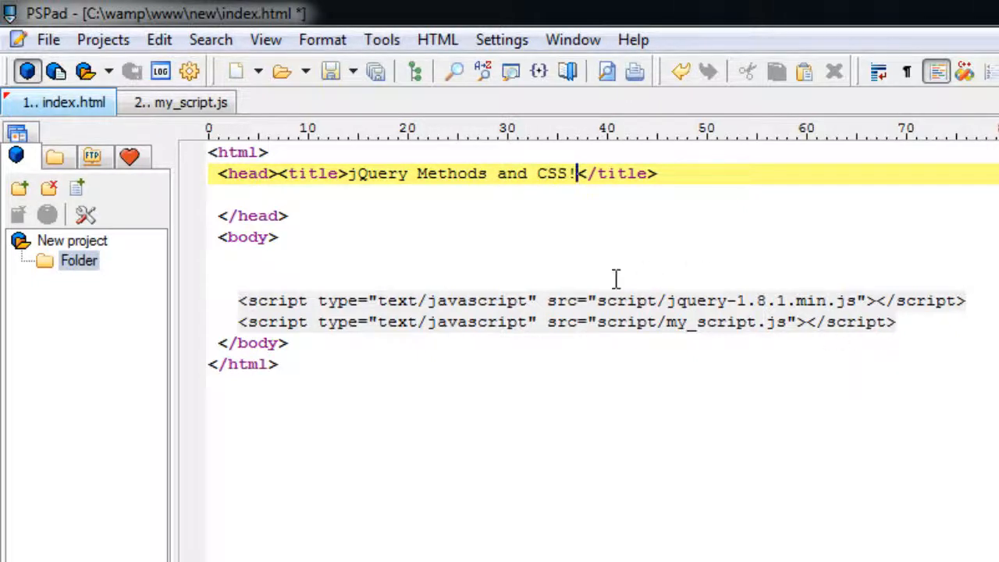
Step: Add an ordered list in the body with an <li class="veg"></li> item to duplicate
left_click(297, 256)
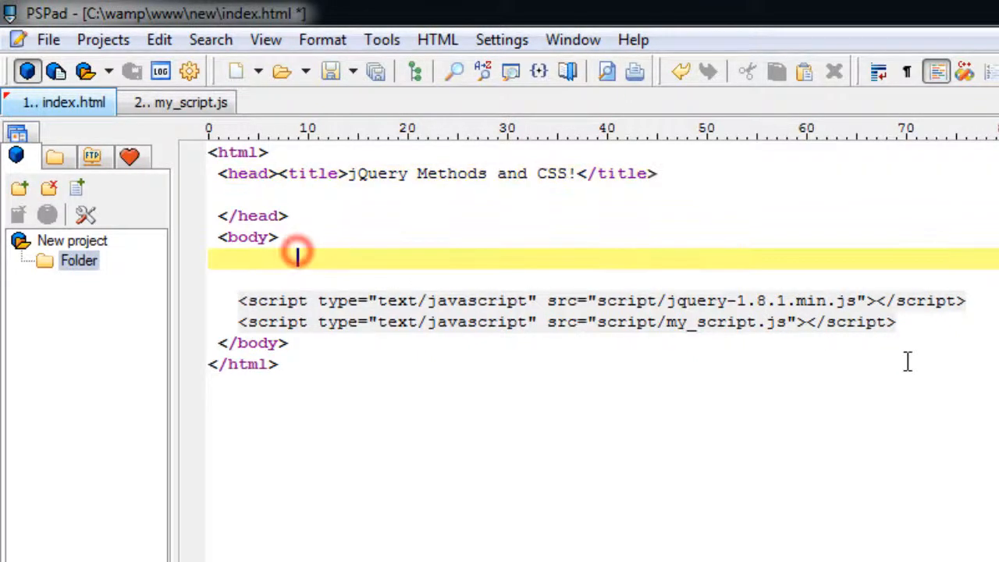
type("<ol></ol>")
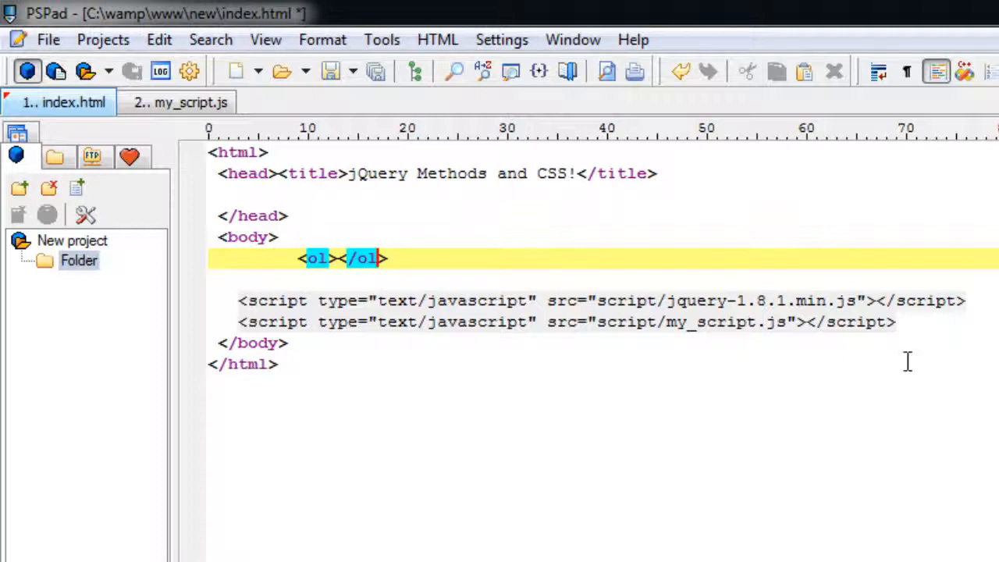
key("Enter")
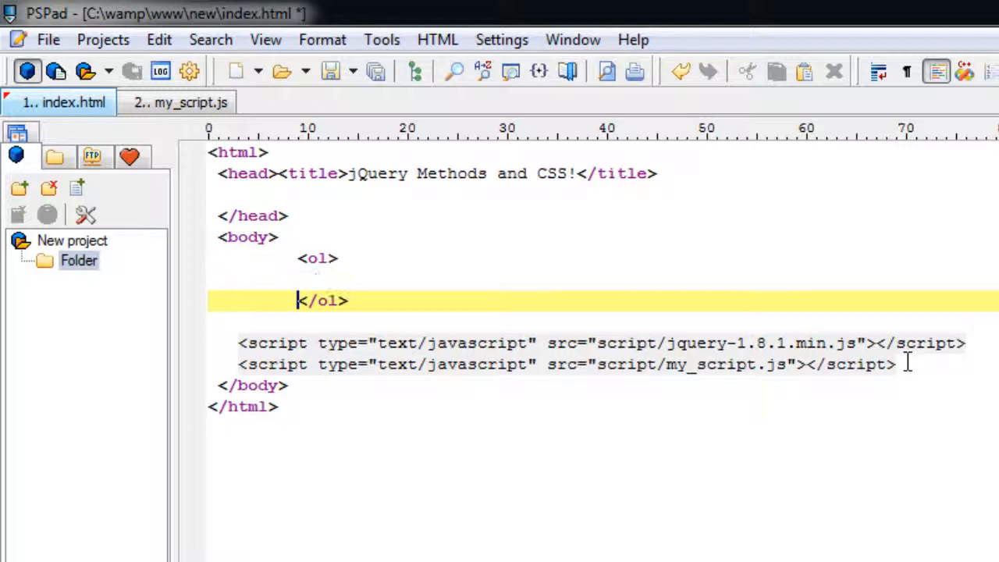
type("<li >")
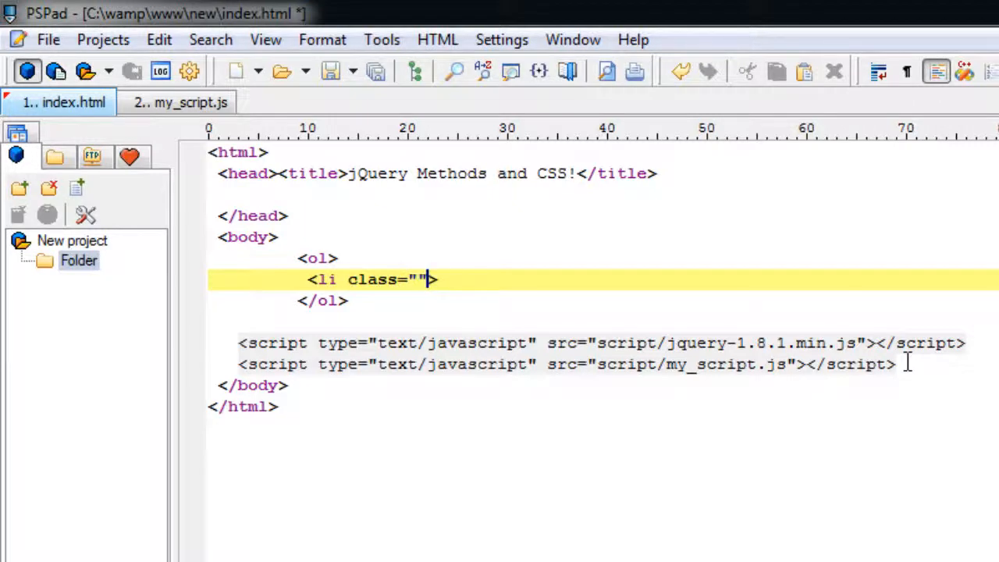
type("veg")
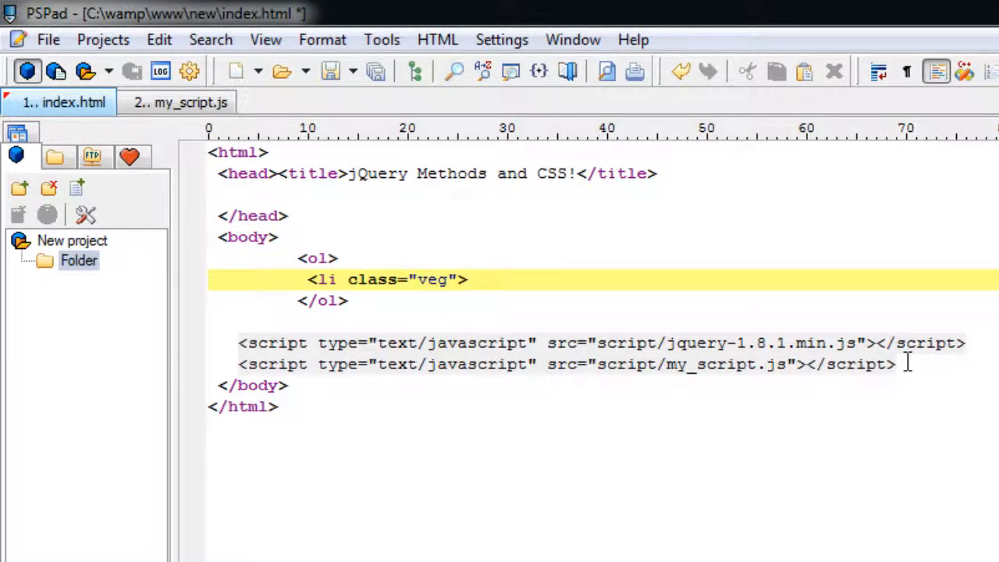
type("</li>")
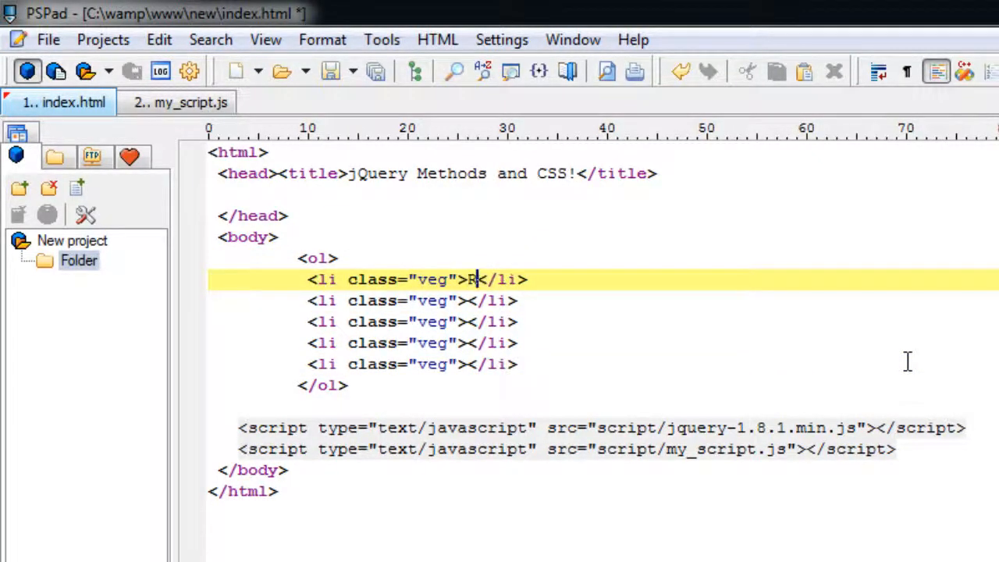
Step: Fill the list items with Rice, Chicken, Veg Pizza, Fish and Fruits and Juice!
type("ice")
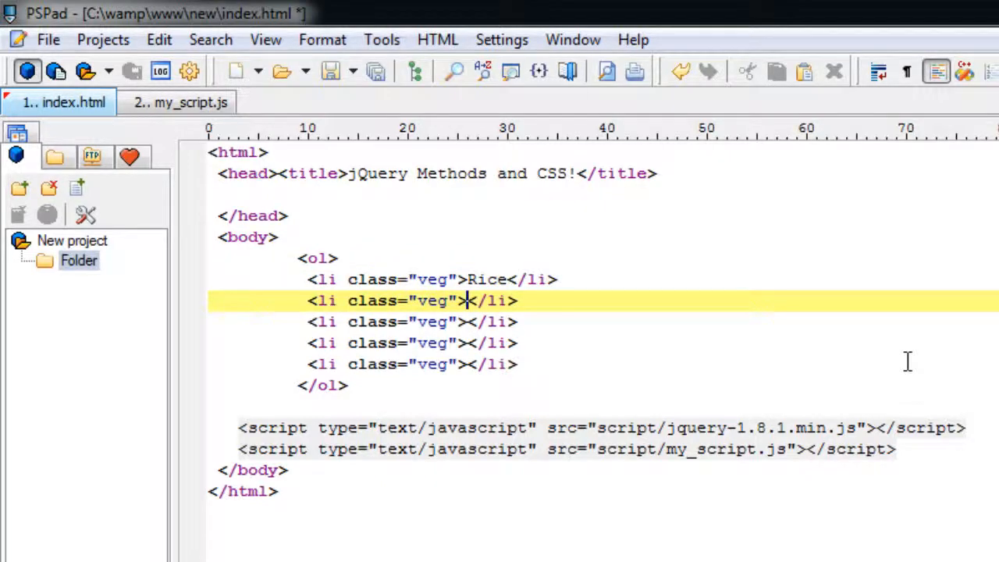
type("Chicken")
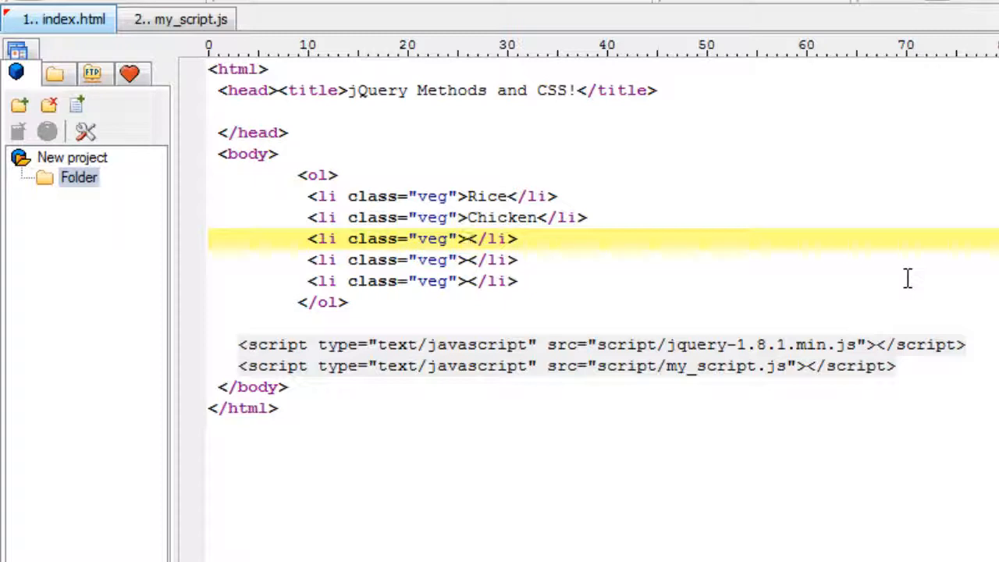
type("Veg Pizza")
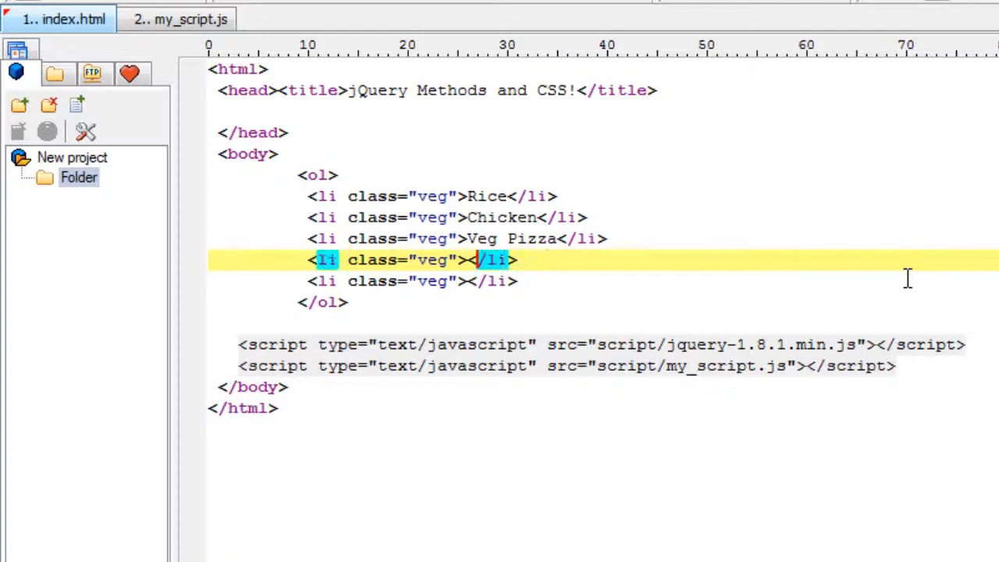
type("Fish")
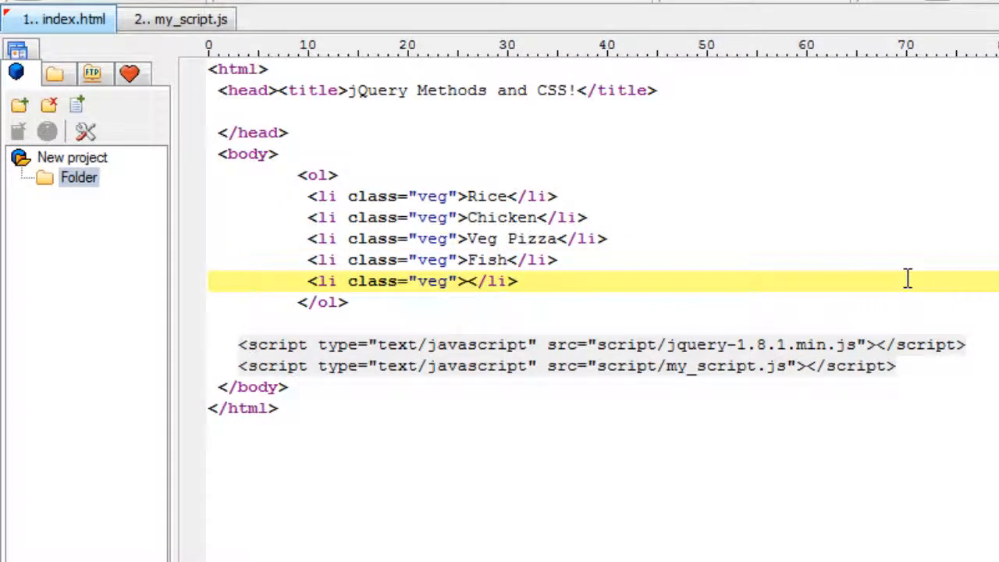
type("Fruits and Juice!")
type("<br />")
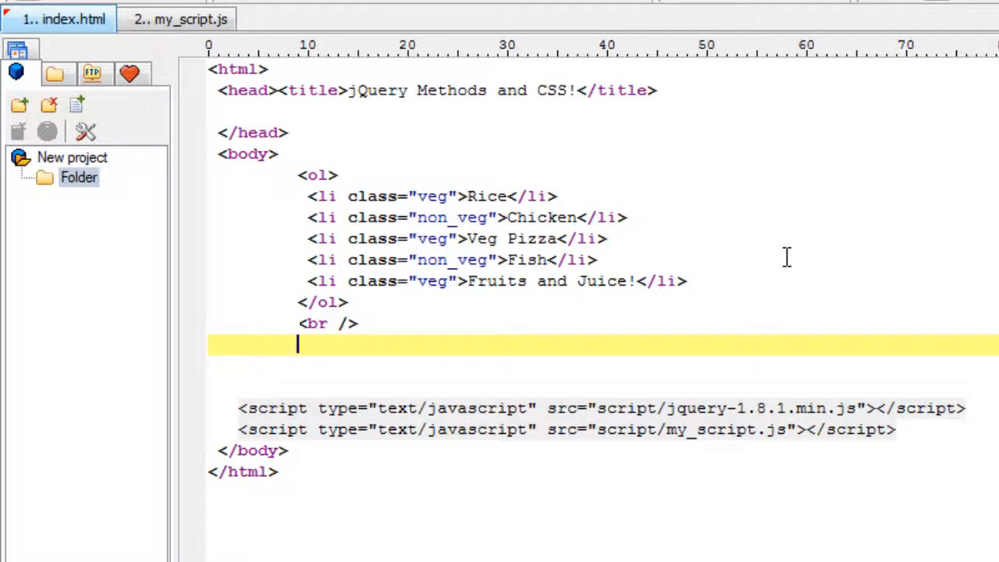
Step: Add <button id="select_veg">Vegitarian</button> below the list
type("<button >")
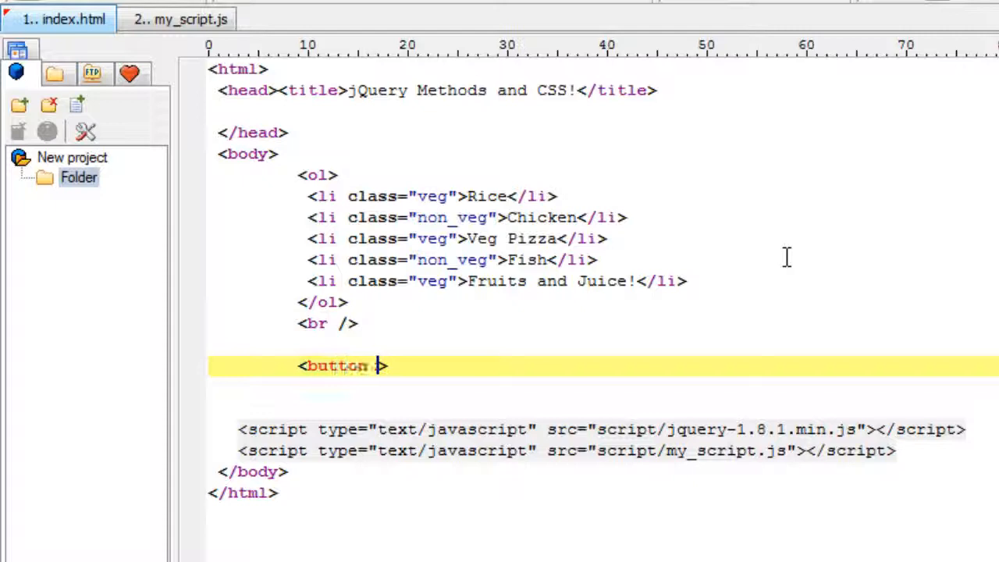
type("id=\"\"")
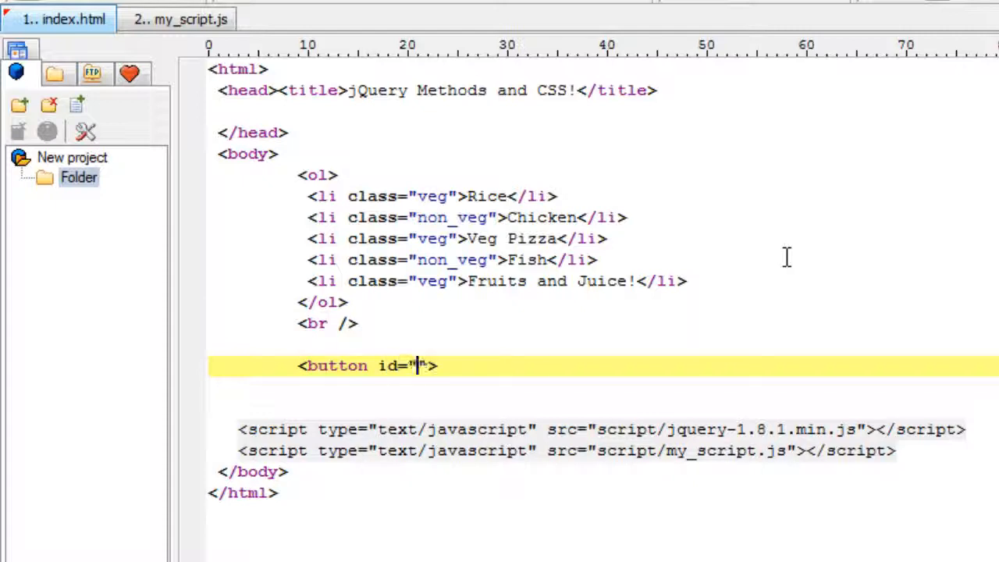
type("se")
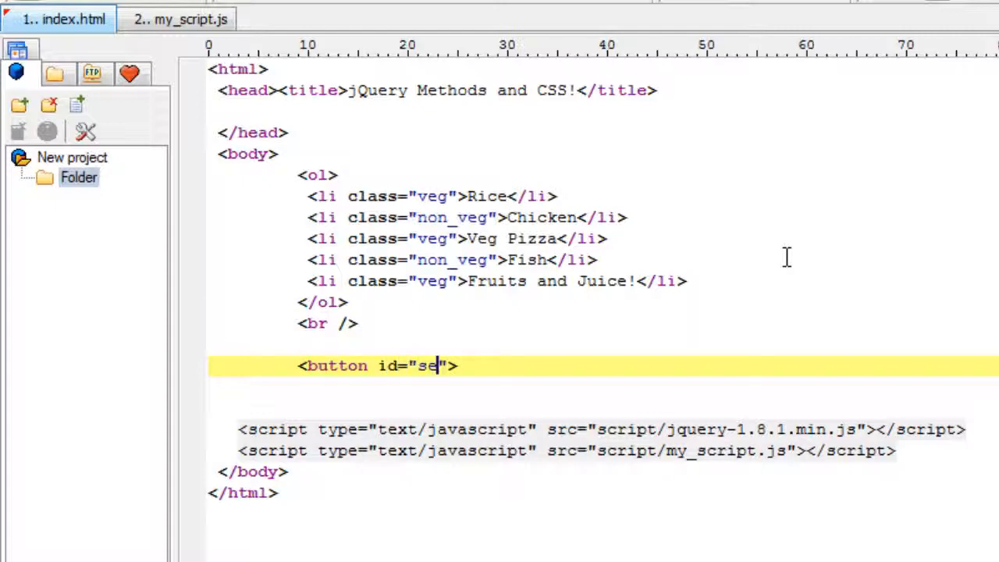
type("lect_")
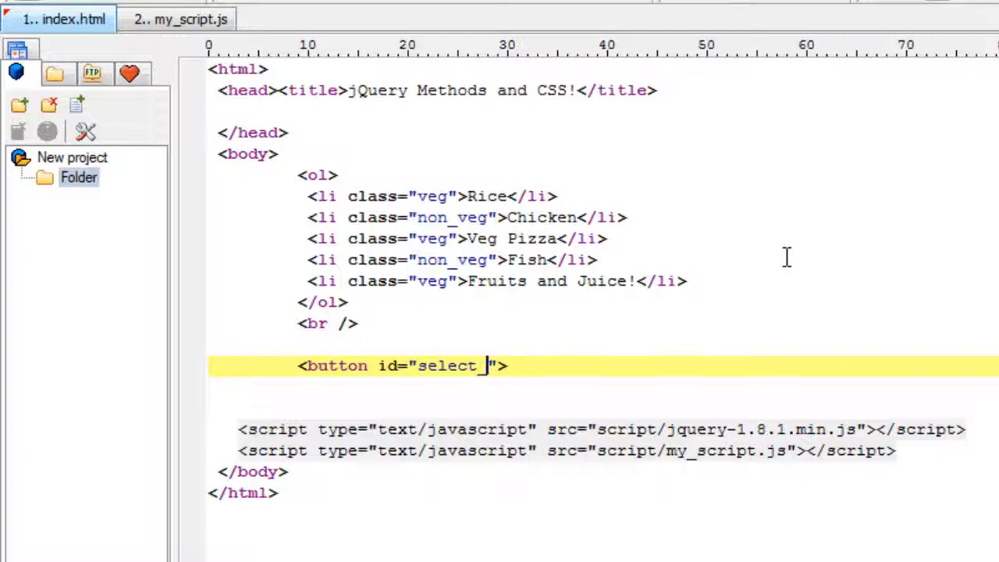
type("veg")
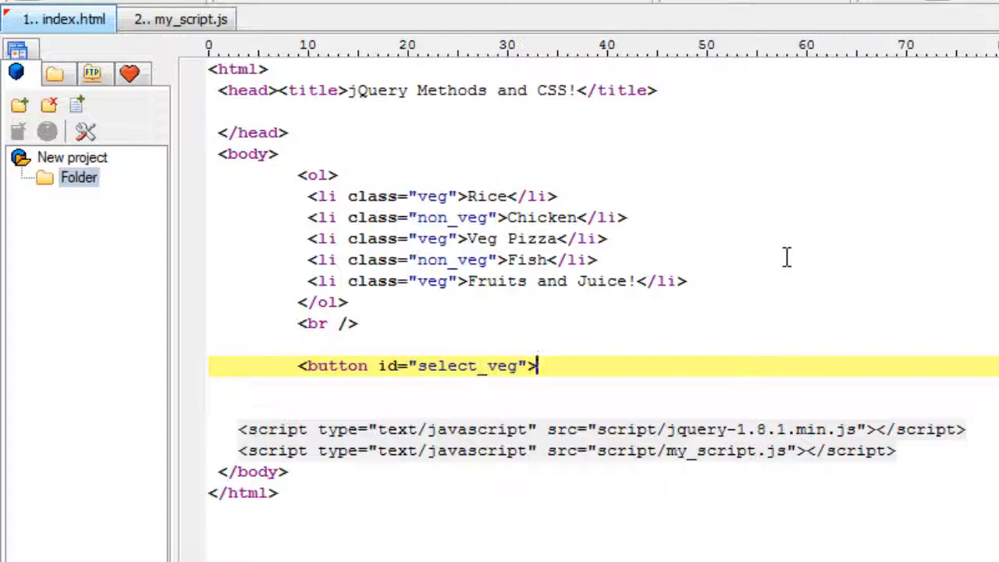
type("Ve")
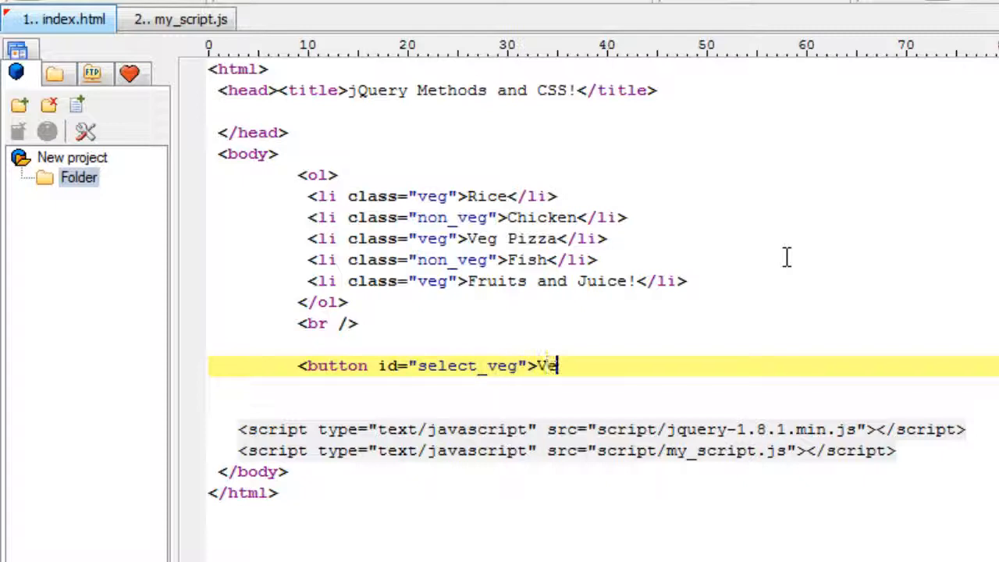
type("gitaria")
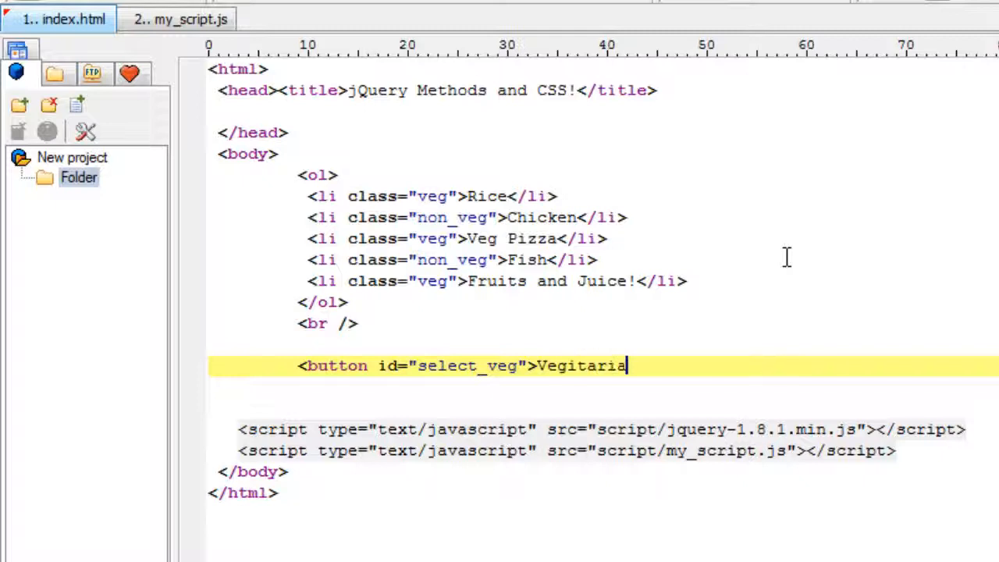
type("n</button>")
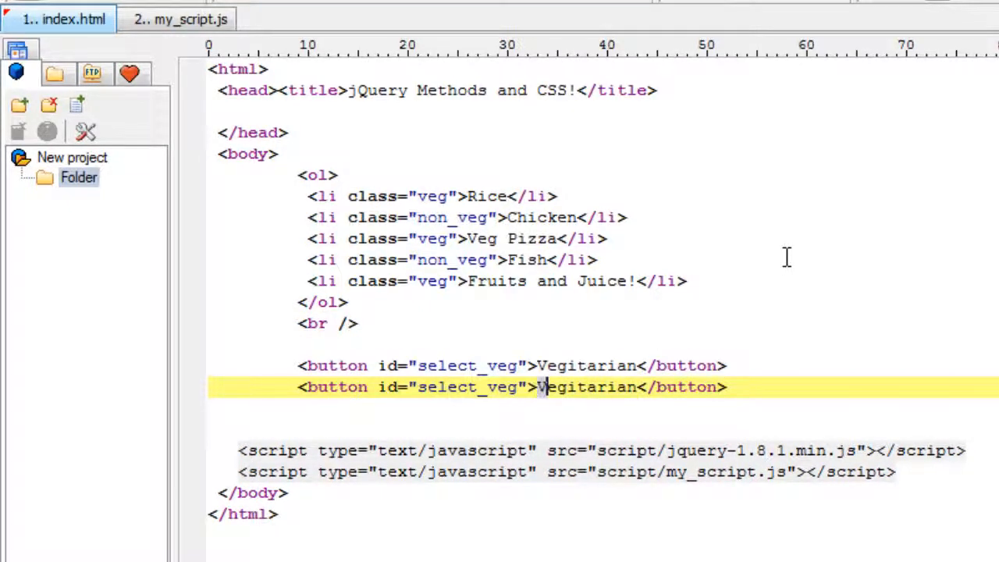
Step: Turn the duplicated button into Restore with id restore_menu
type("Restore")
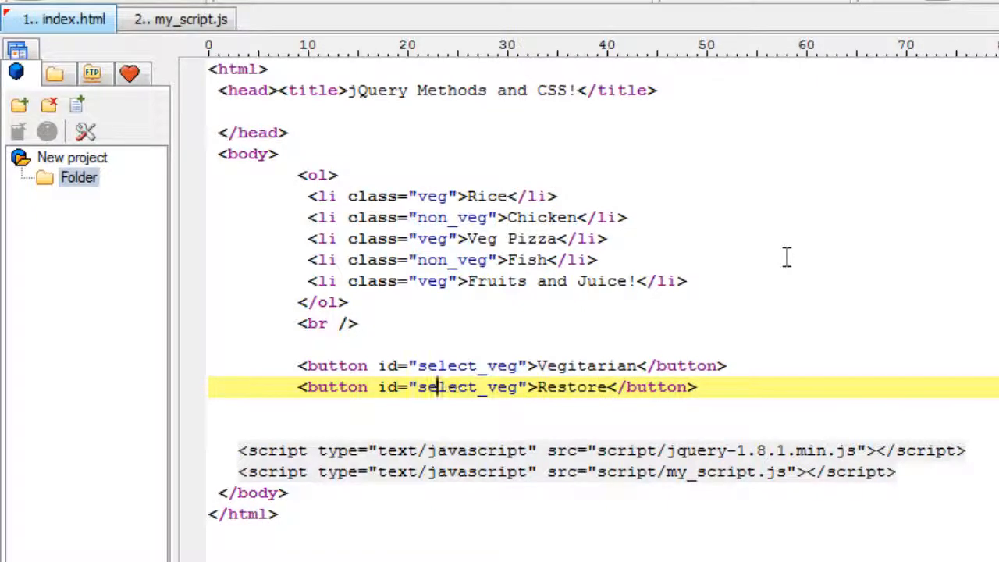
double_click(465, 387)
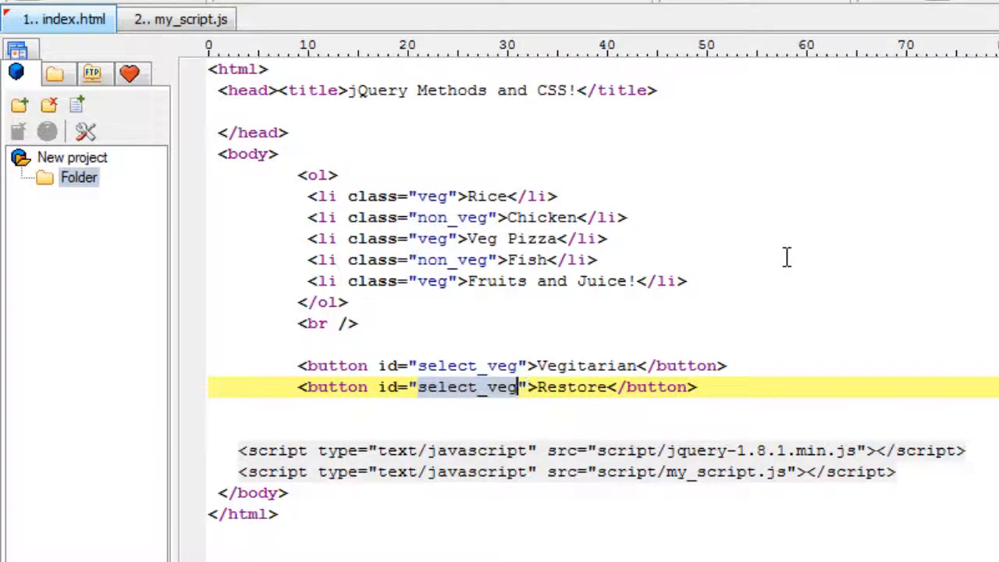
type("restcer")
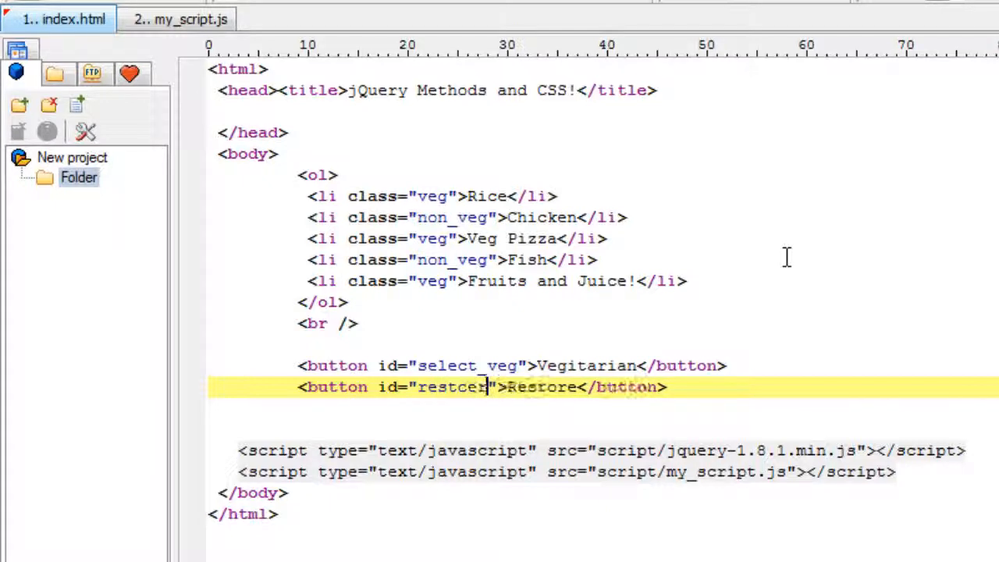
type("restore")
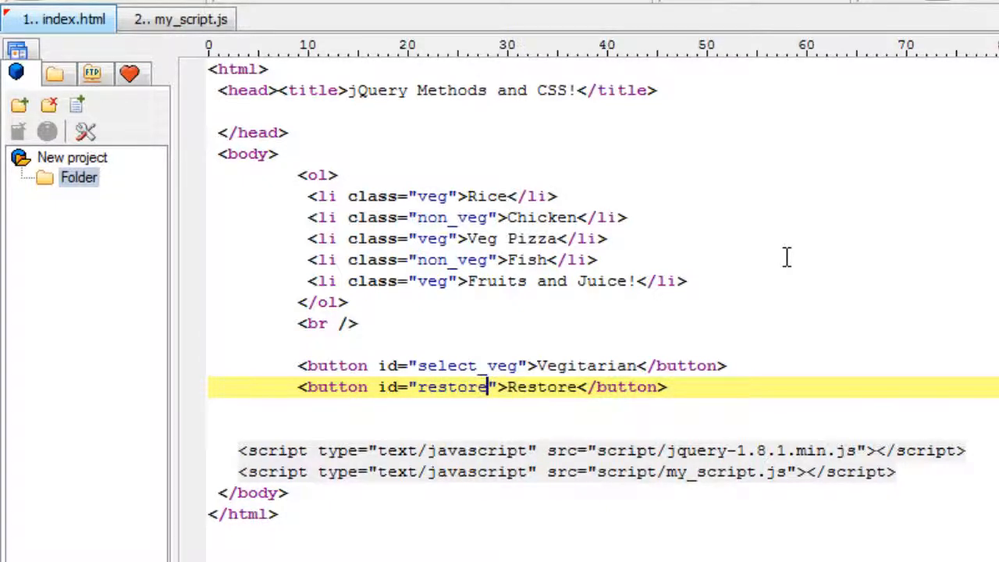
type("_menu")
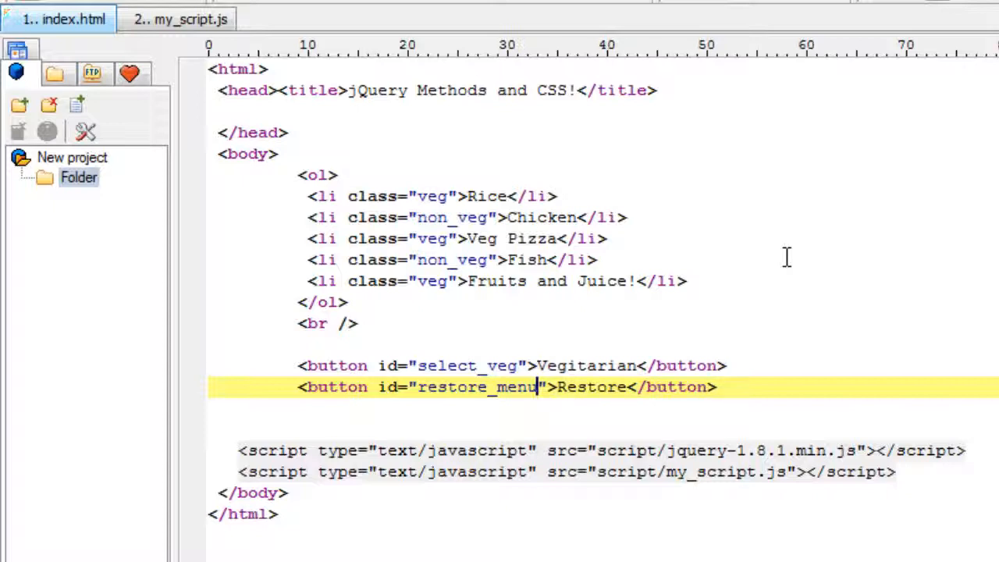
mouse_move(139, 97)
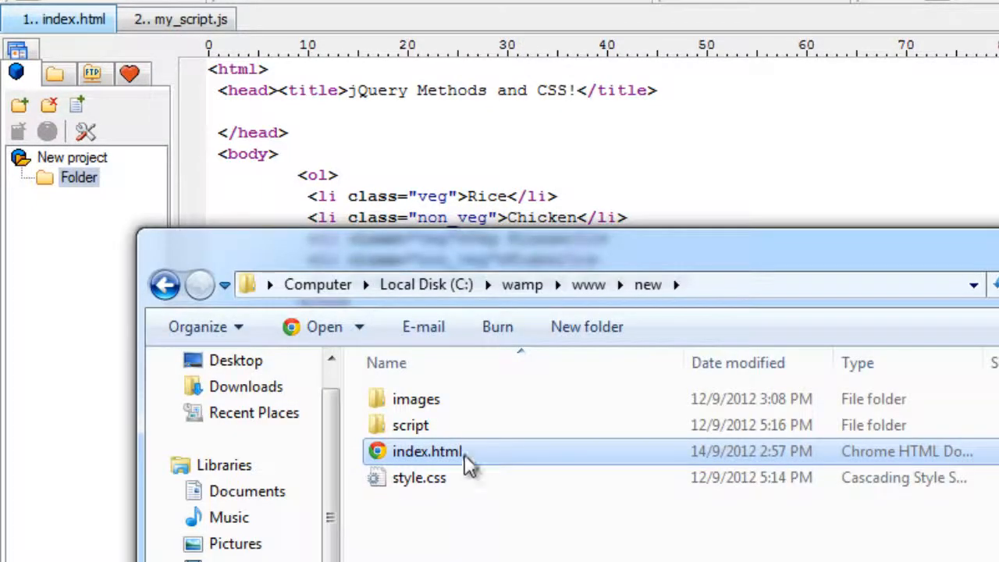
Step: Open index.html from the wamp new folder
double_click(425, 449)
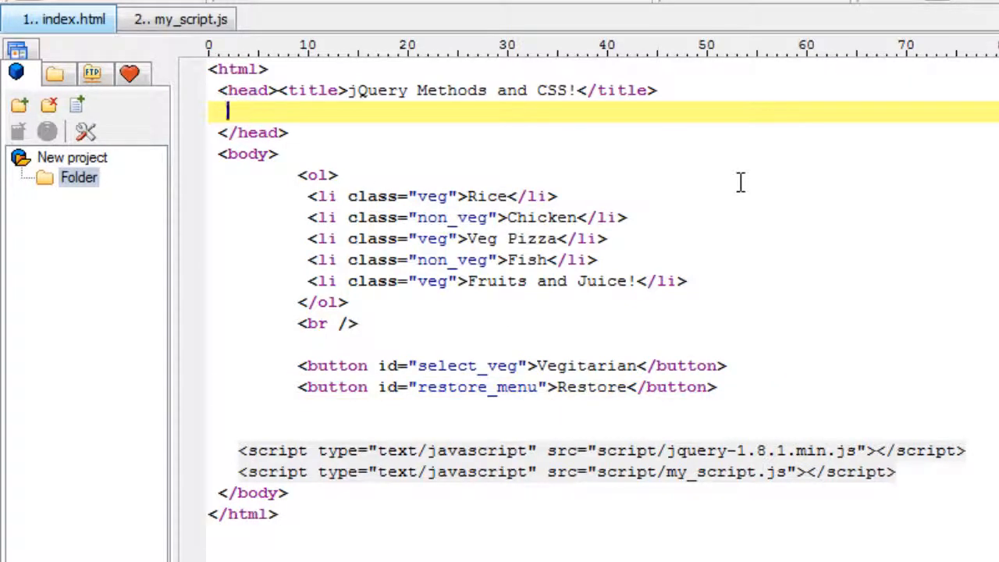
Step: Start a <style type="text/css"> block in the head with a .highlight rule
type("<style >")
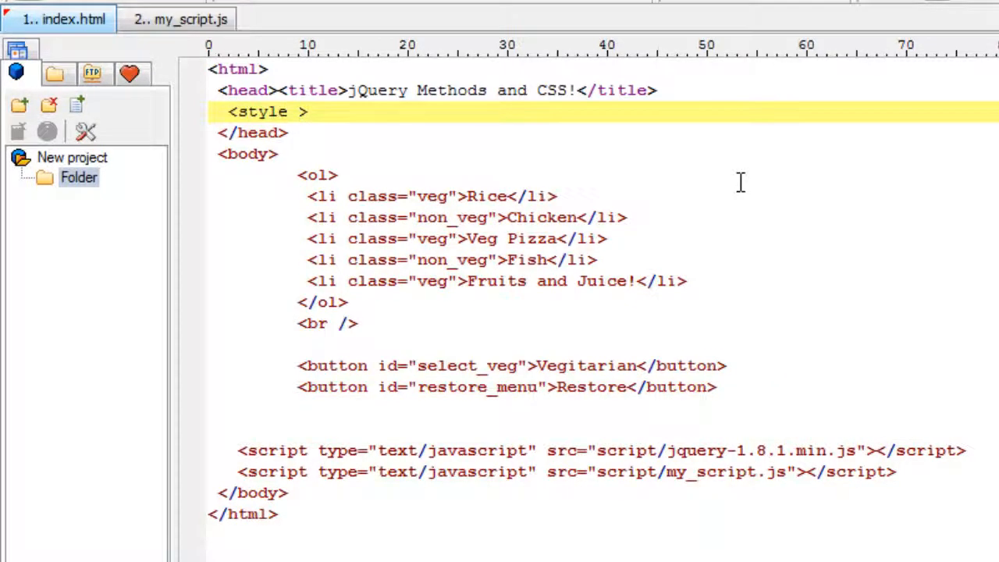
type("ty")
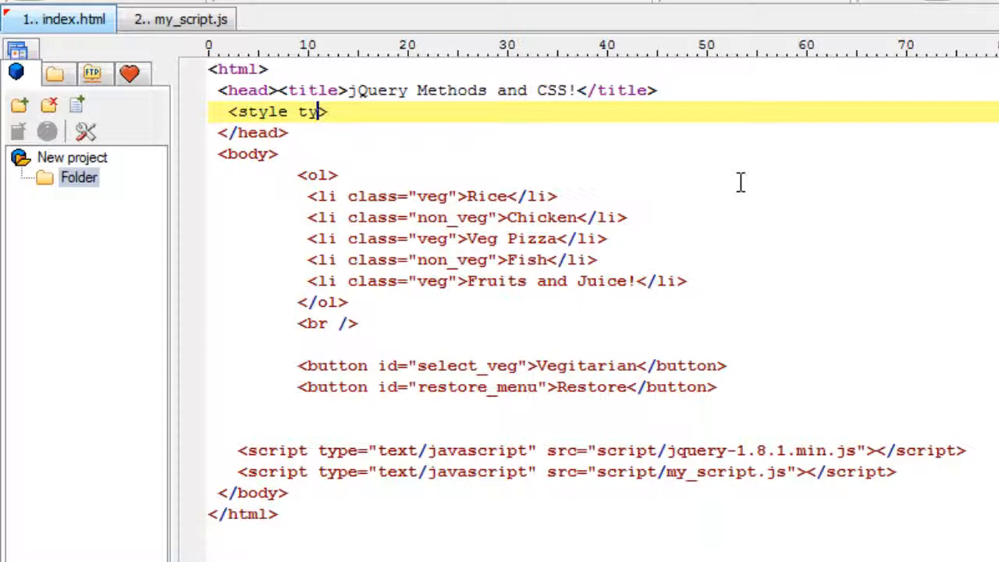
type("pe=\"\"")
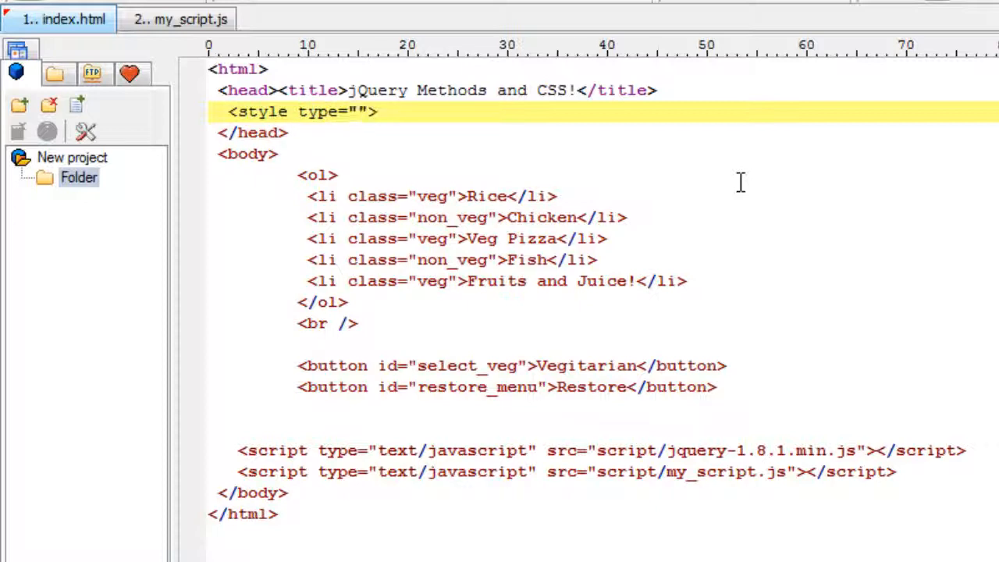
type("text/css")
type("</s")
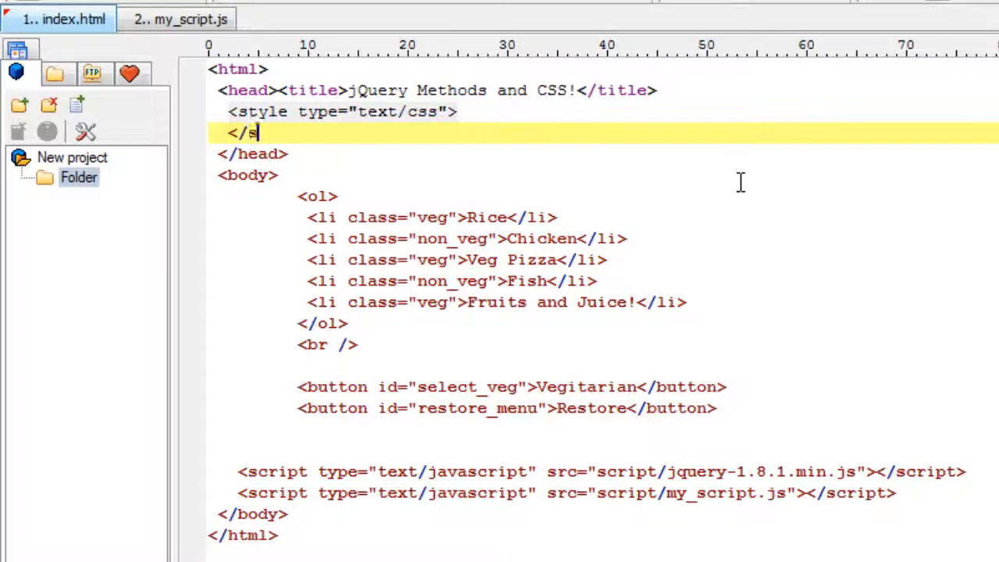
type("t")
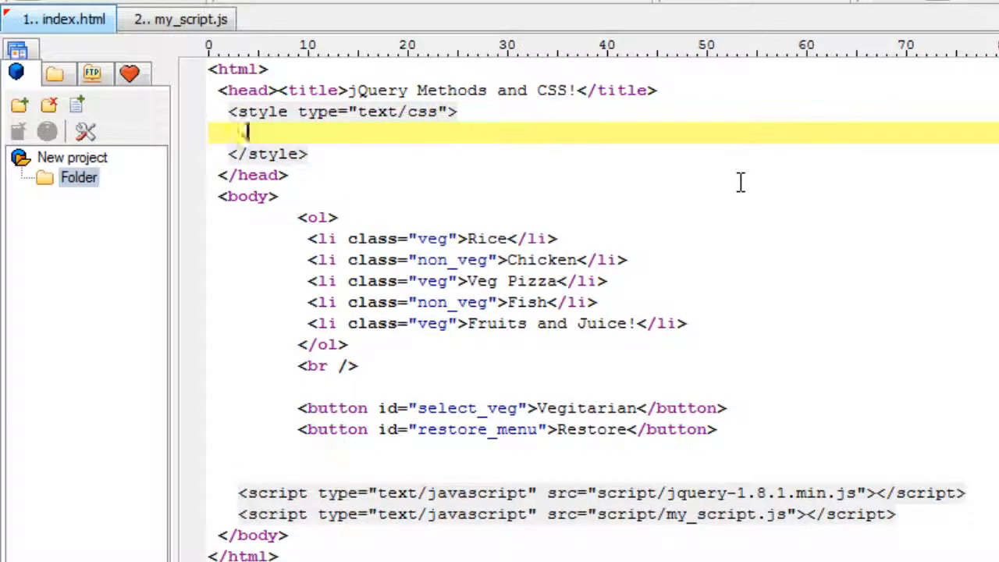
type(".highlight{")
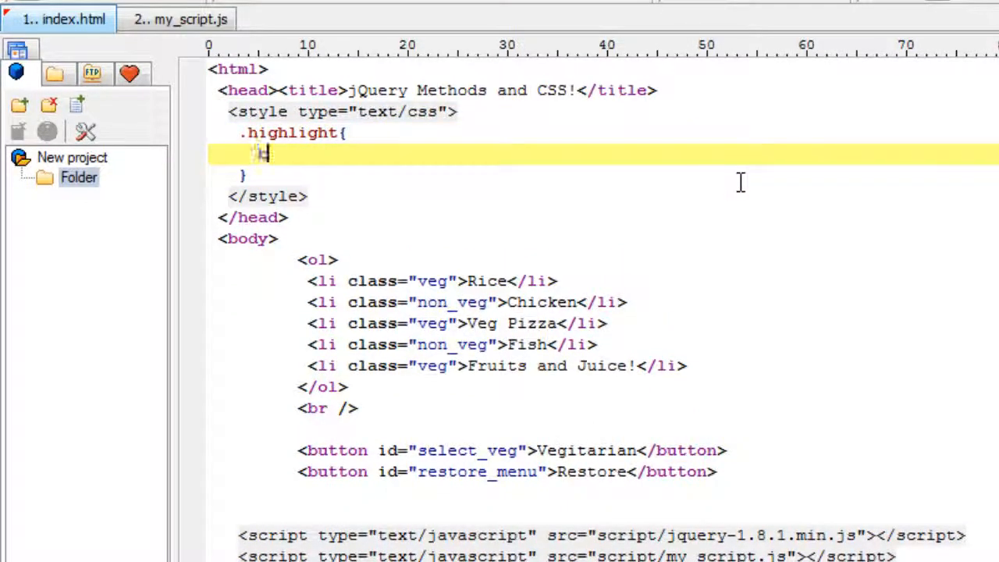
Step: Give .highlight background-color lightgreen and width 100px
type("backg")
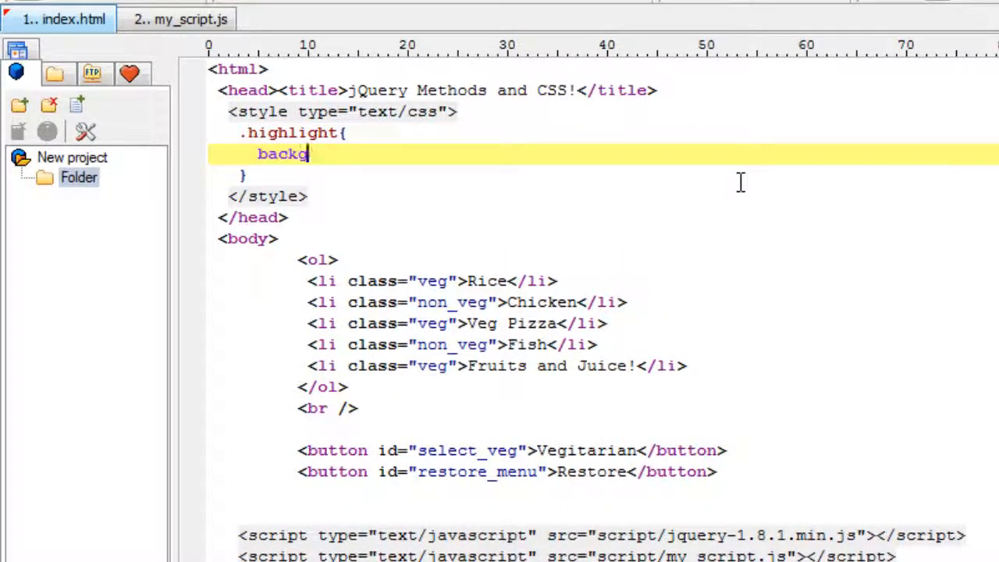
type("round")
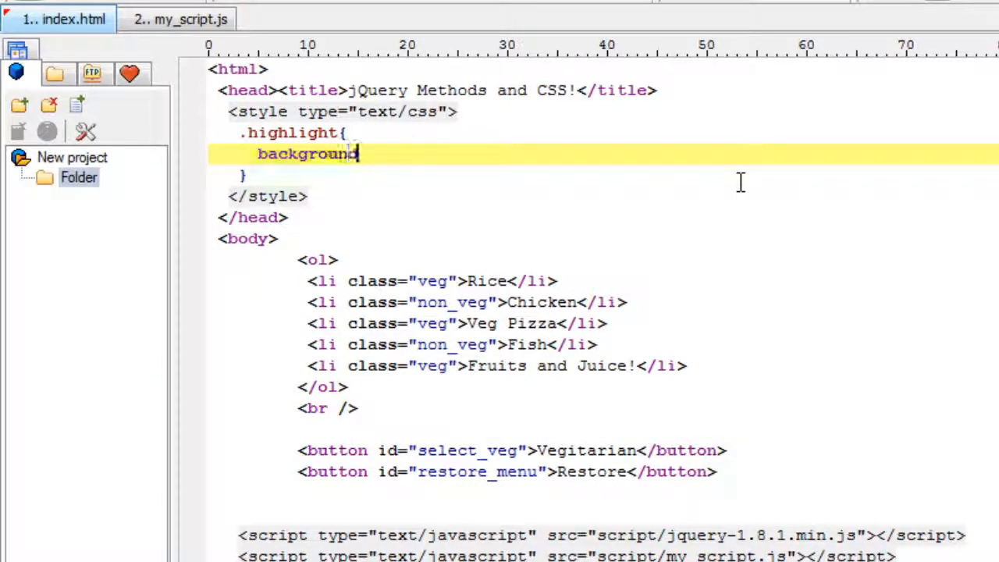
type("-color")
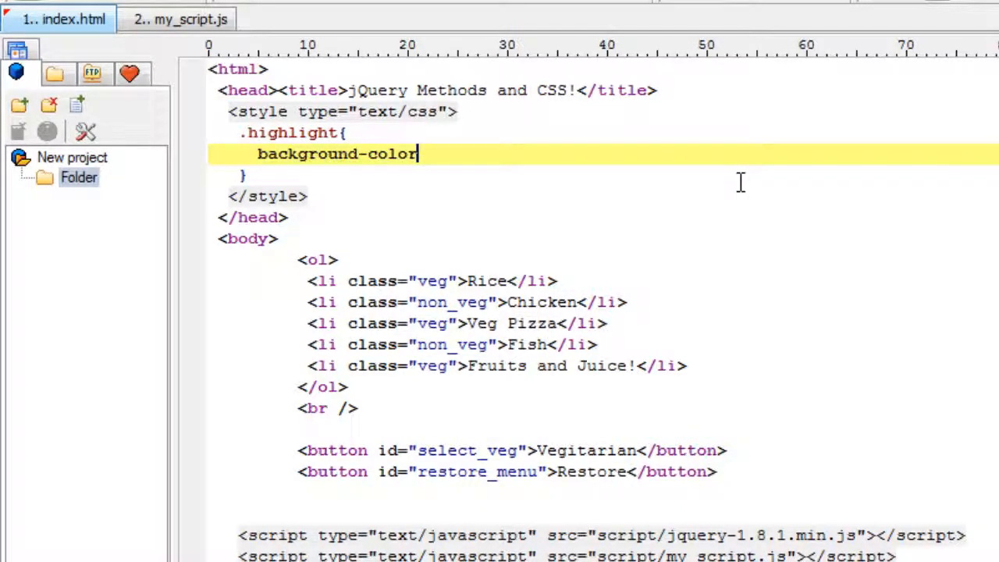
type(": liht")
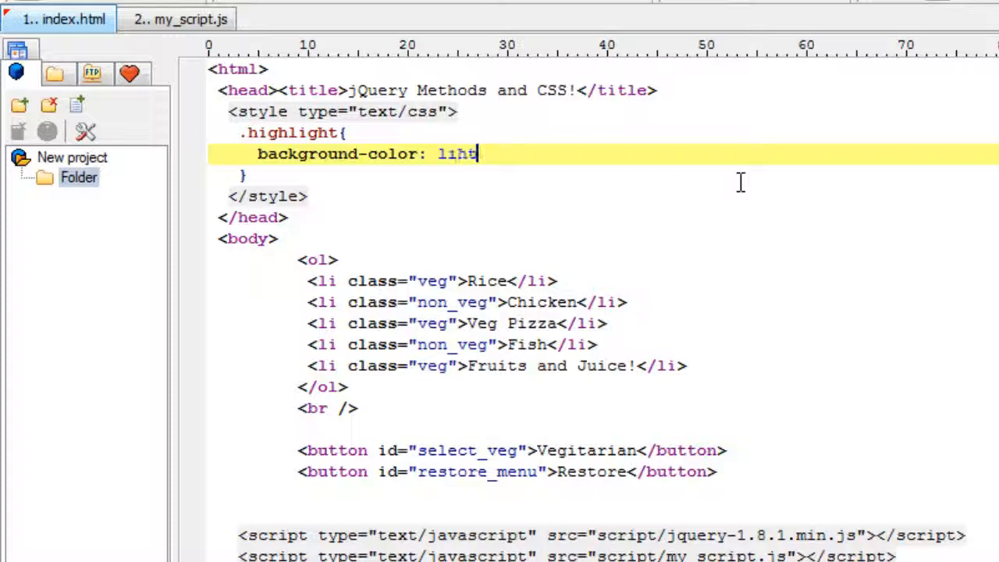
type("ightg")
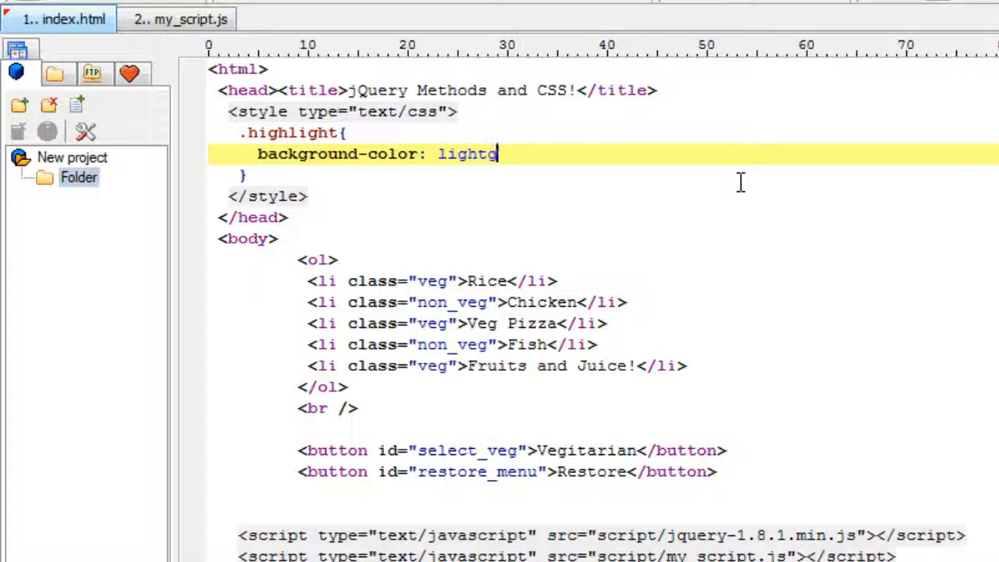
type("reen;")
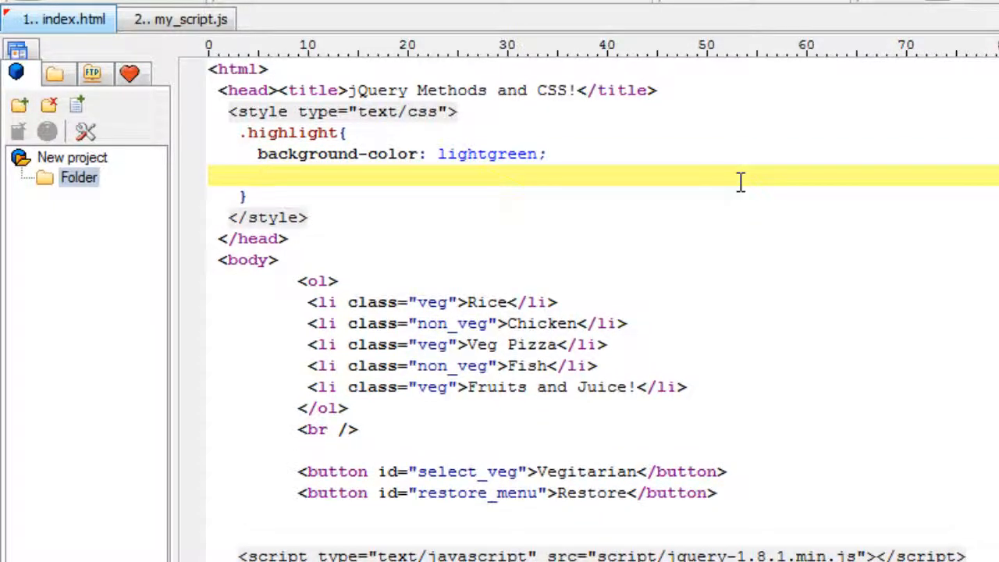
type("width:")
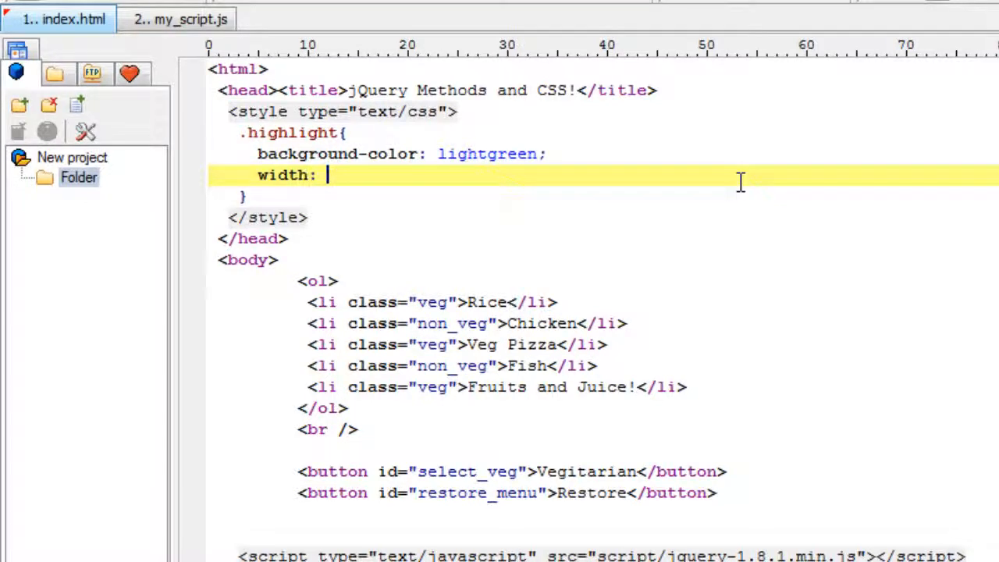
type("100px;")
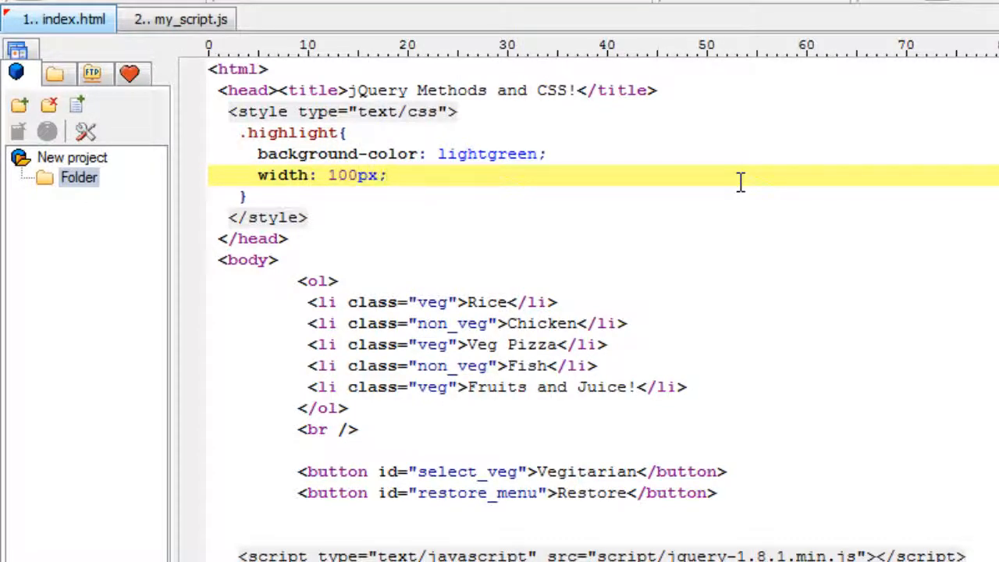
mouse_move(131, 23)
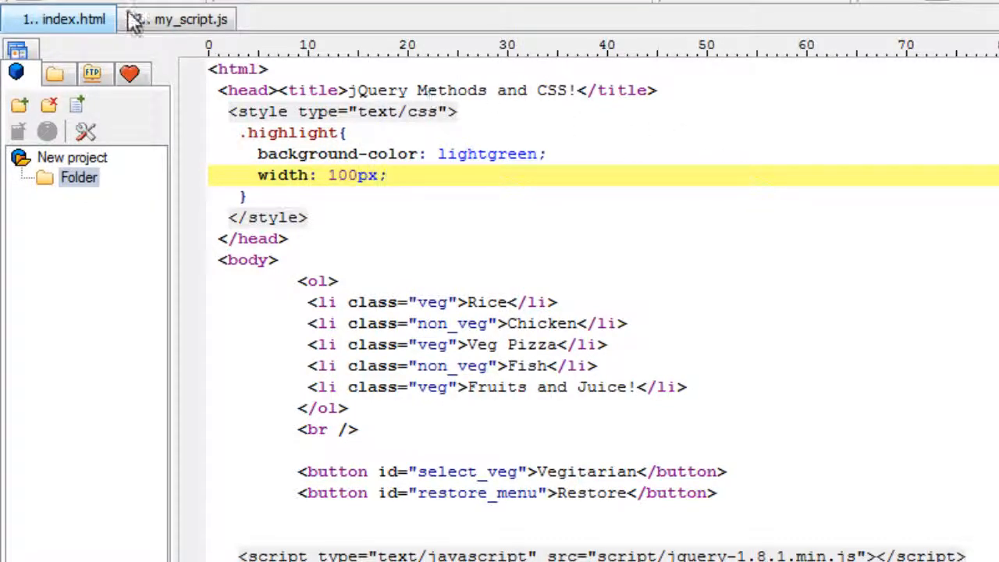
left_click(175, 19)
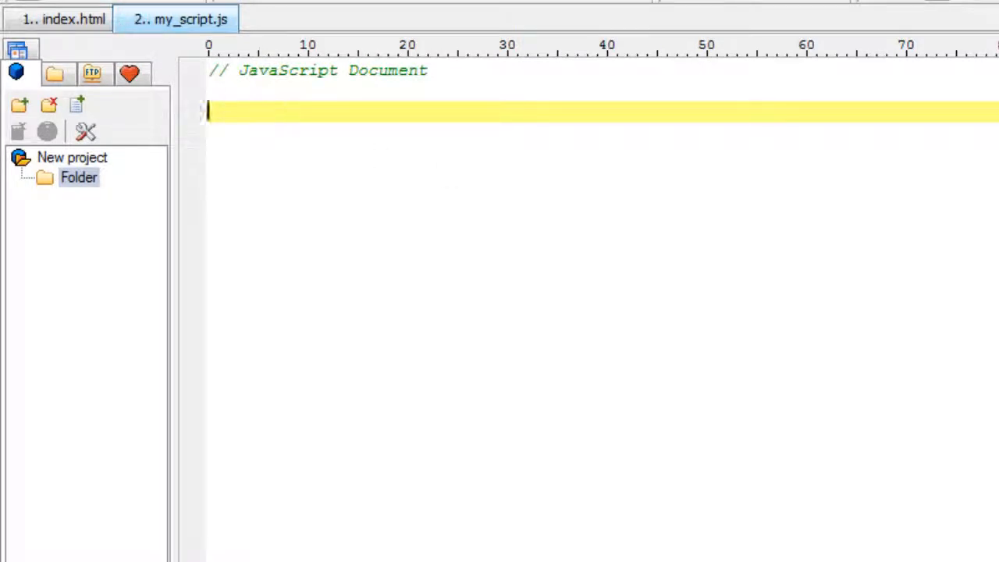
Step: Write the $(document).ready(function() { wrapper in my_script.js
type("$()")
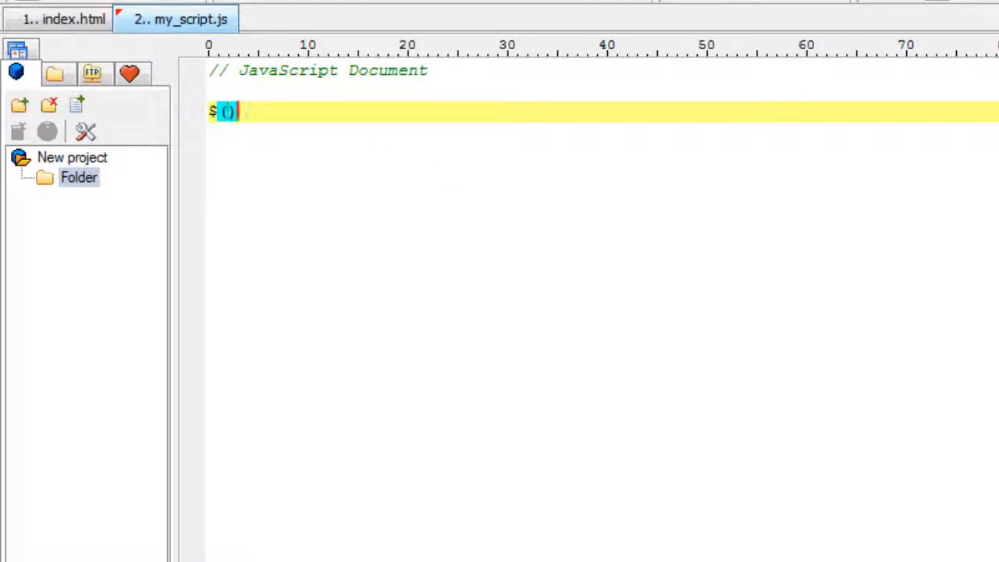
type("document")
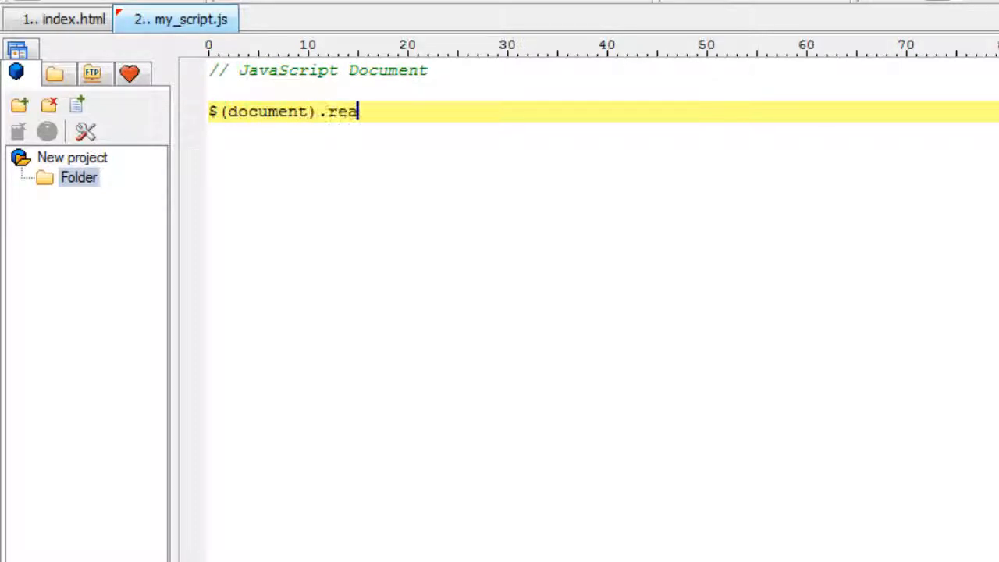
type("dy()")
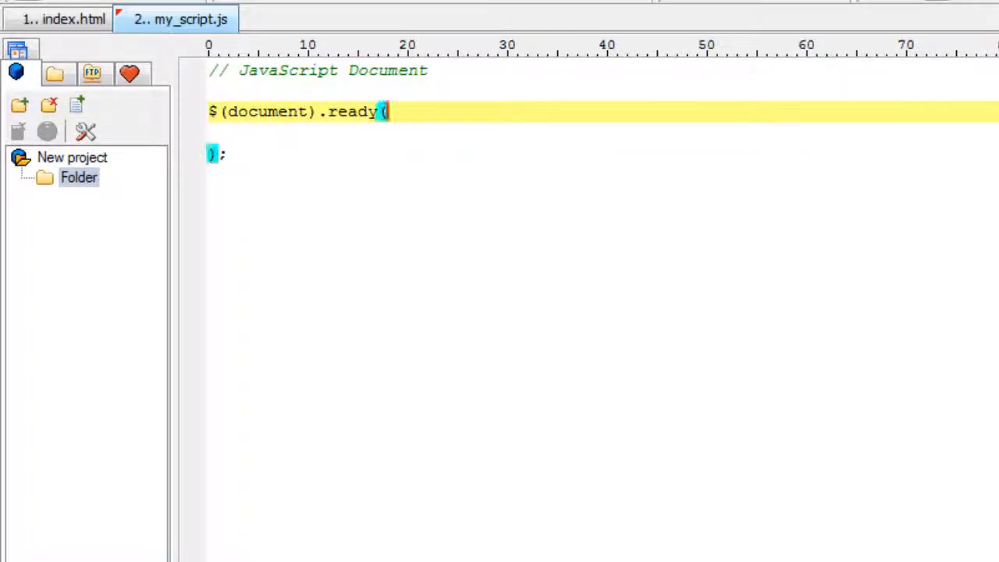
type("function")
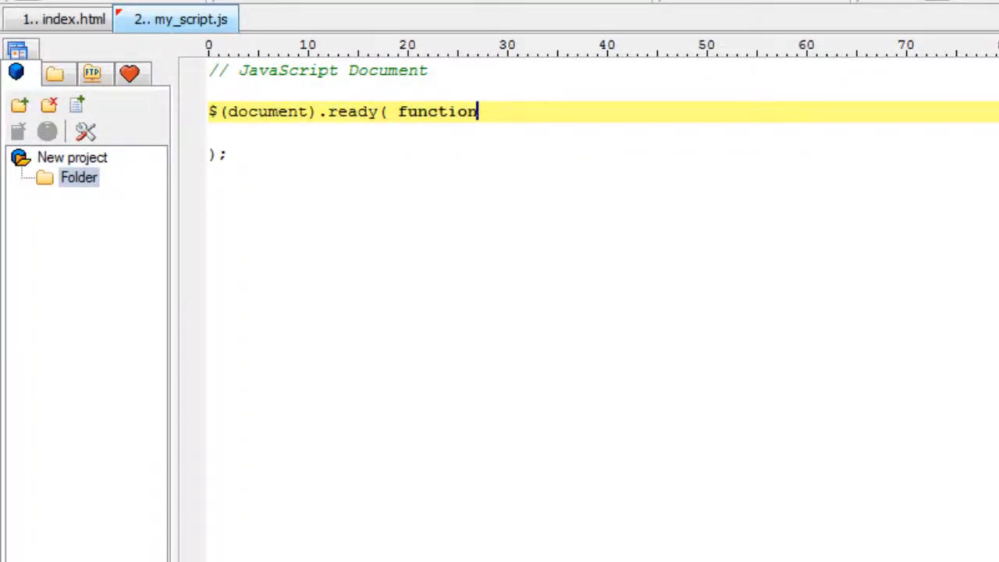
type("() {")
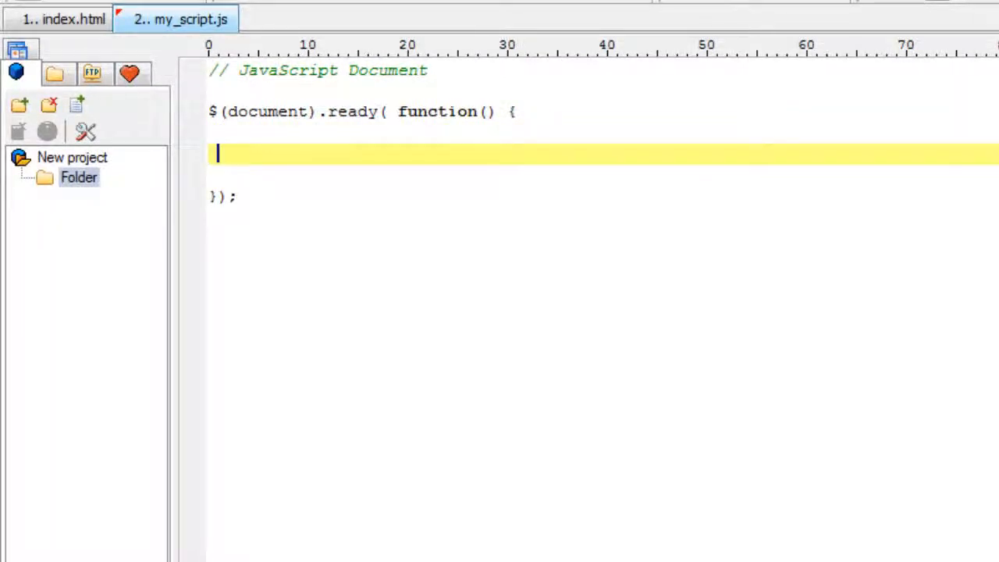
Step: Add a $().click(); statement with an empty quoted selector, checking the select_veg id in index.html
type("$()")
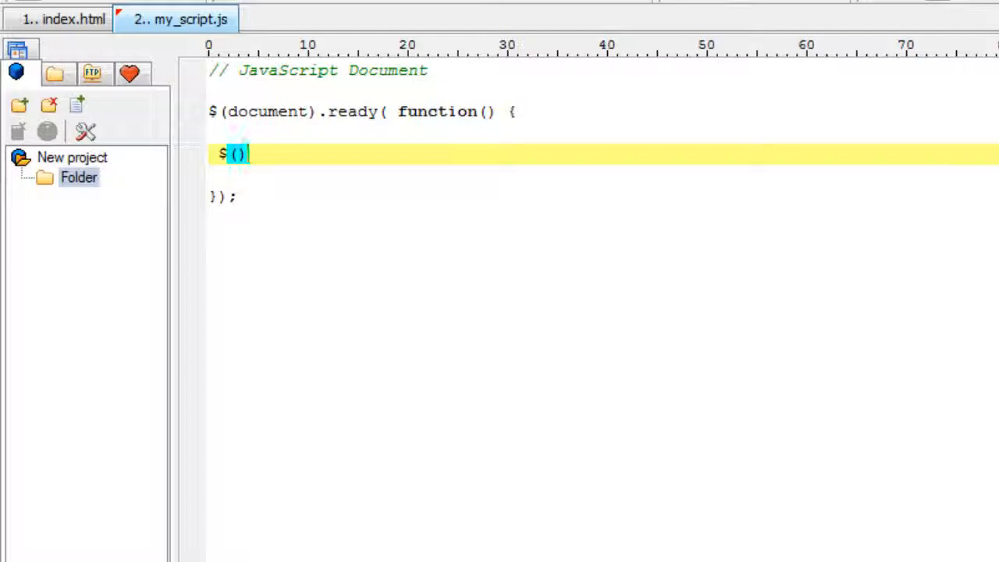
type(".click")
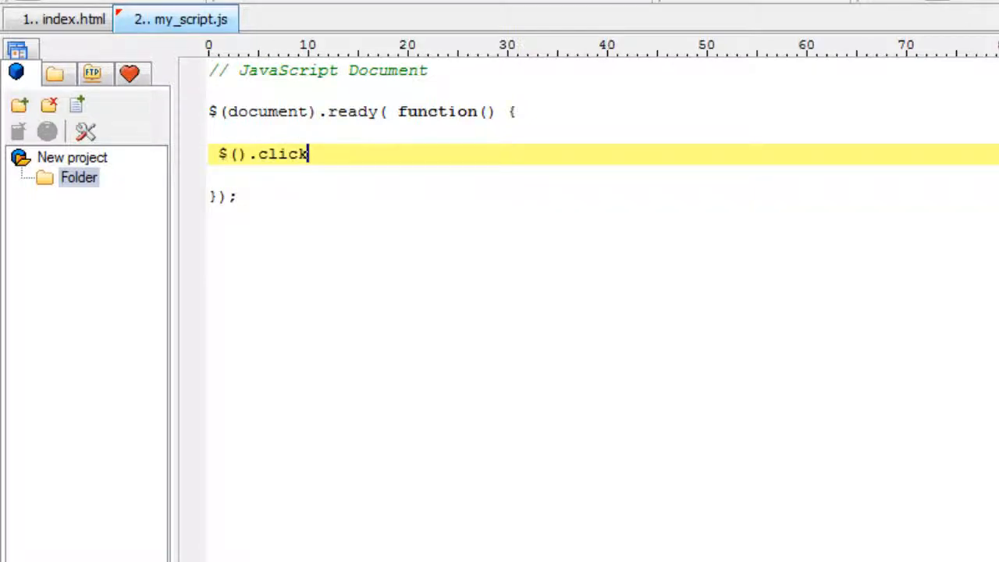
type("();")
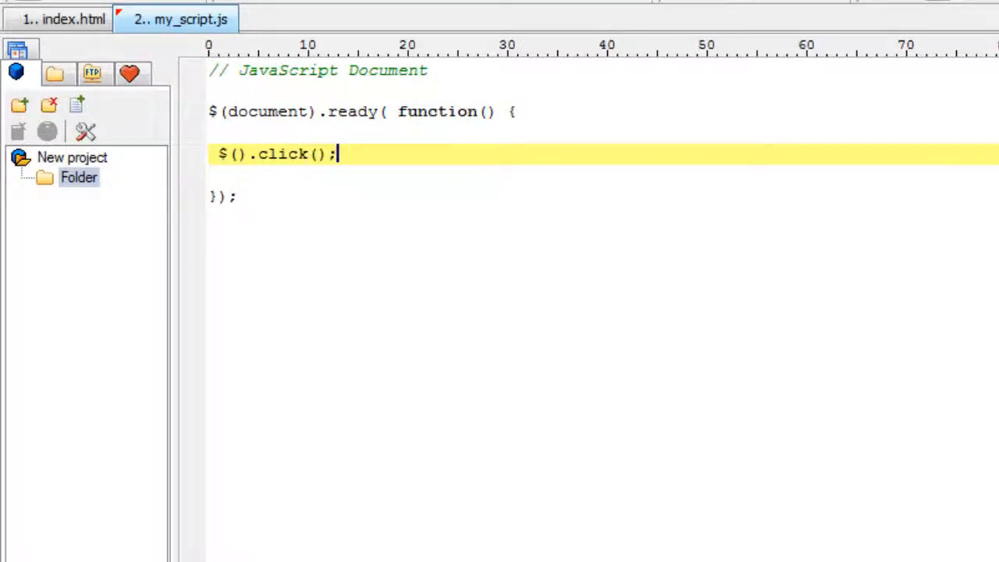
left_click(61, 17)
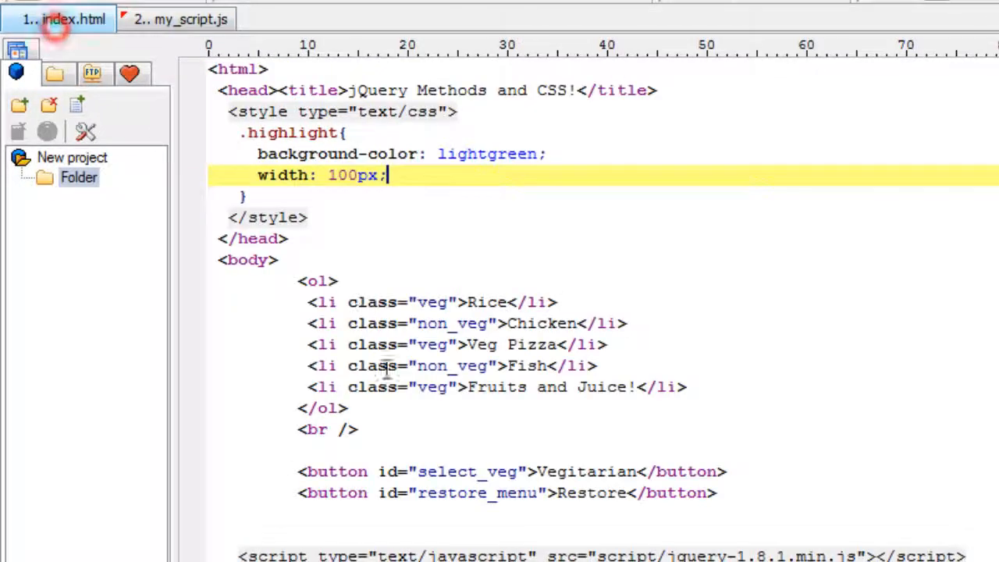
double_click(469, 471)
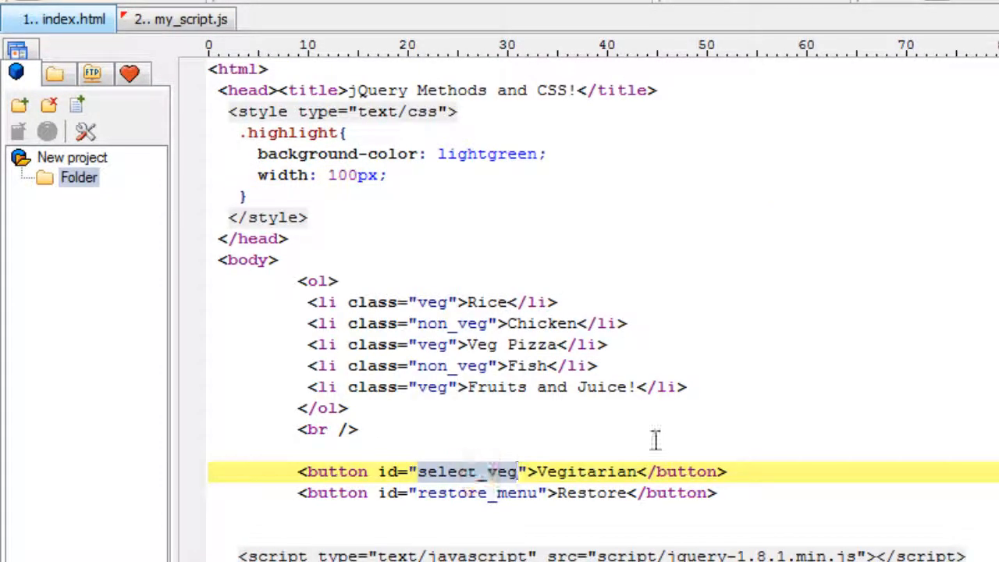
left_click(180, 19)
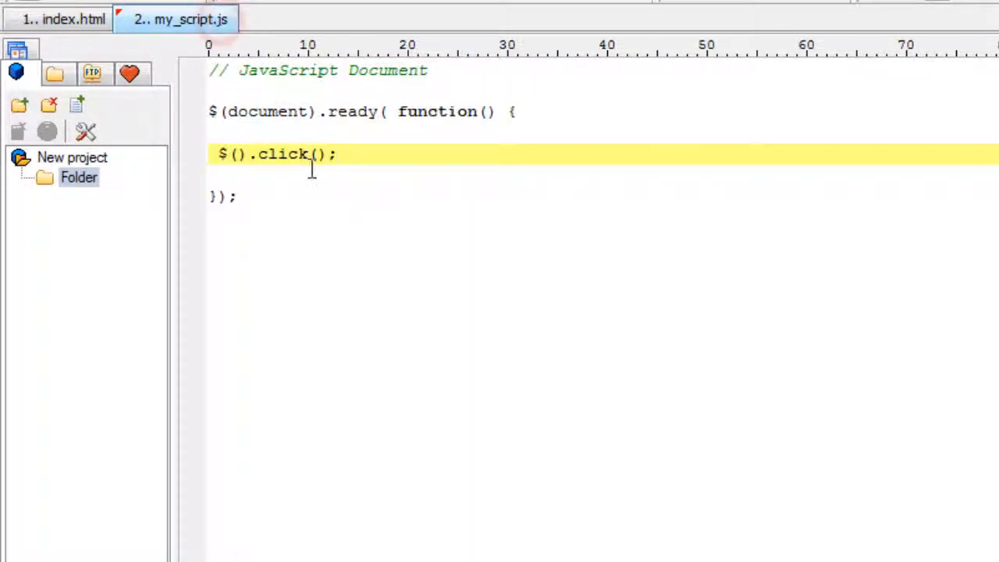
type("\"\"")
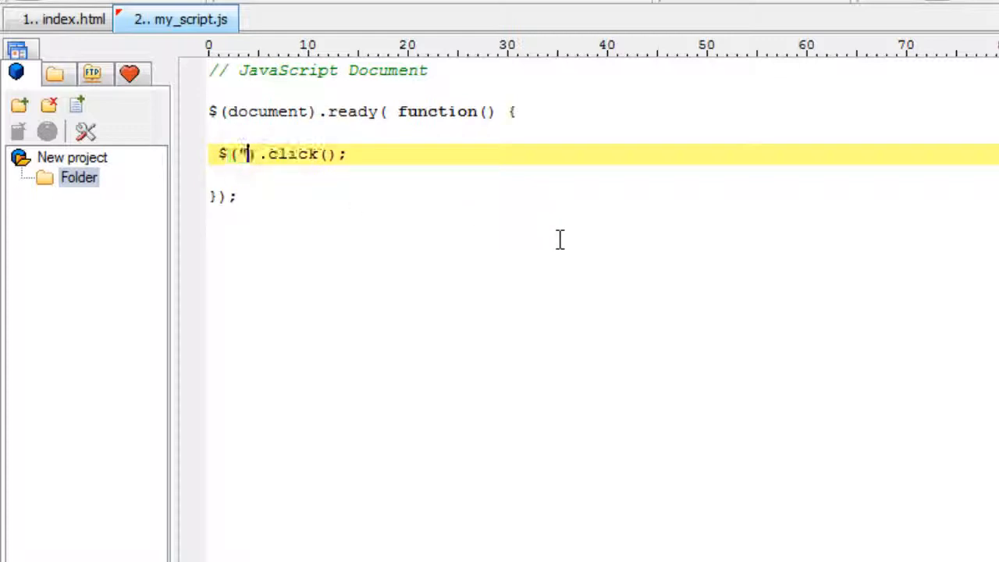
Step: Make the select_veg click handler a function that selects $("li.veg")
type("select_veg")
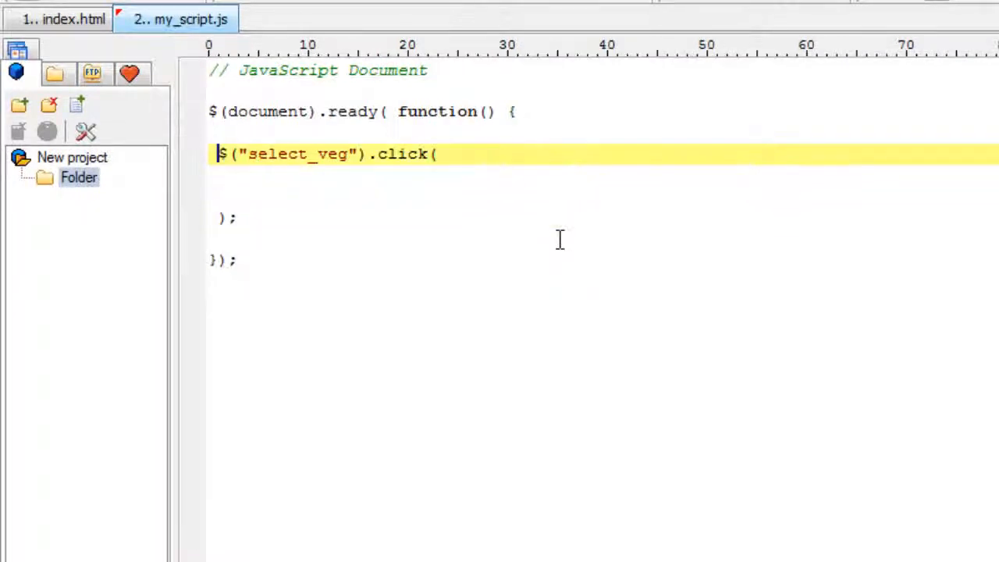
type("function() {")
left_click(225, 218)
type("}")
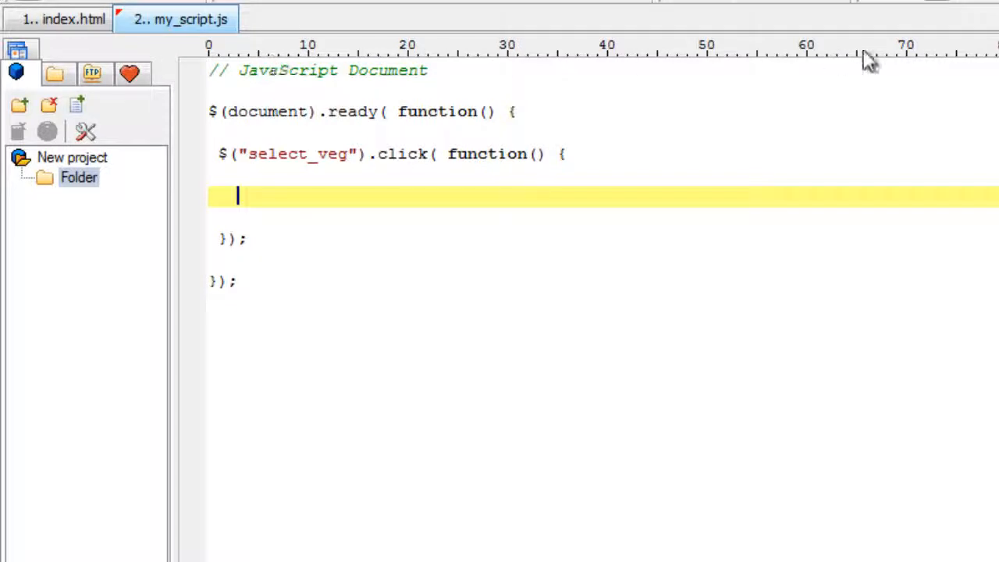
type("$()")
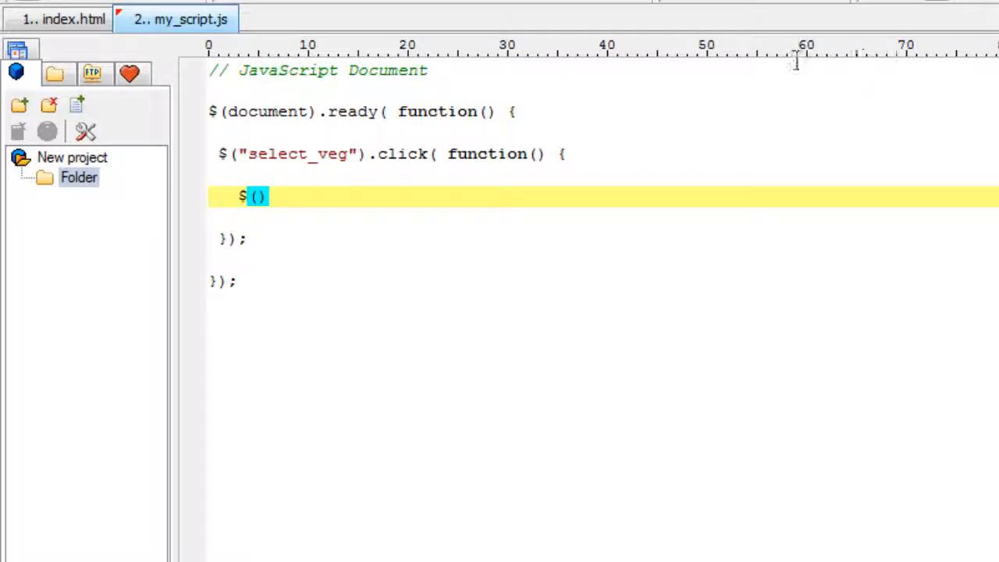
left_click(66, 19)
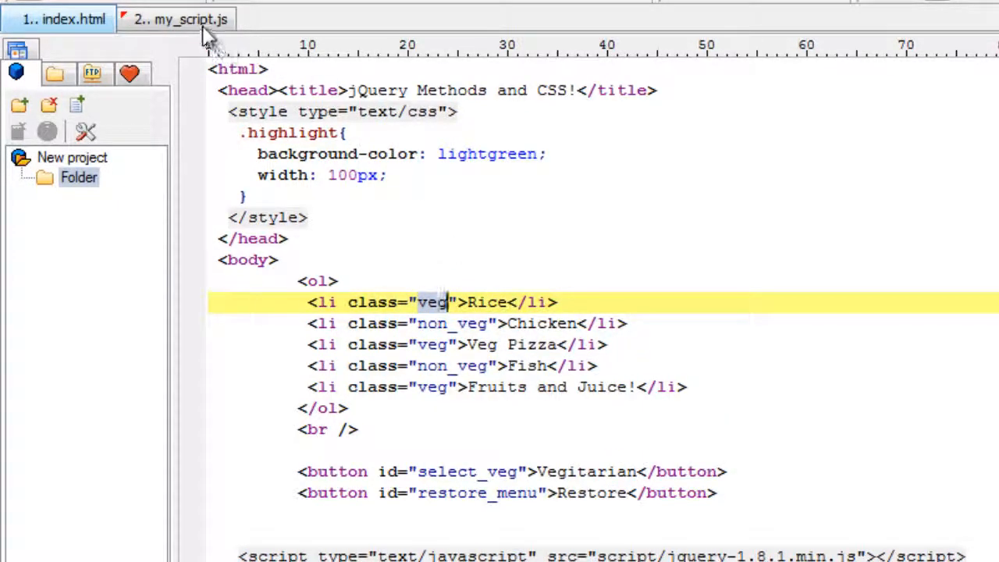
left_click(184, 19)
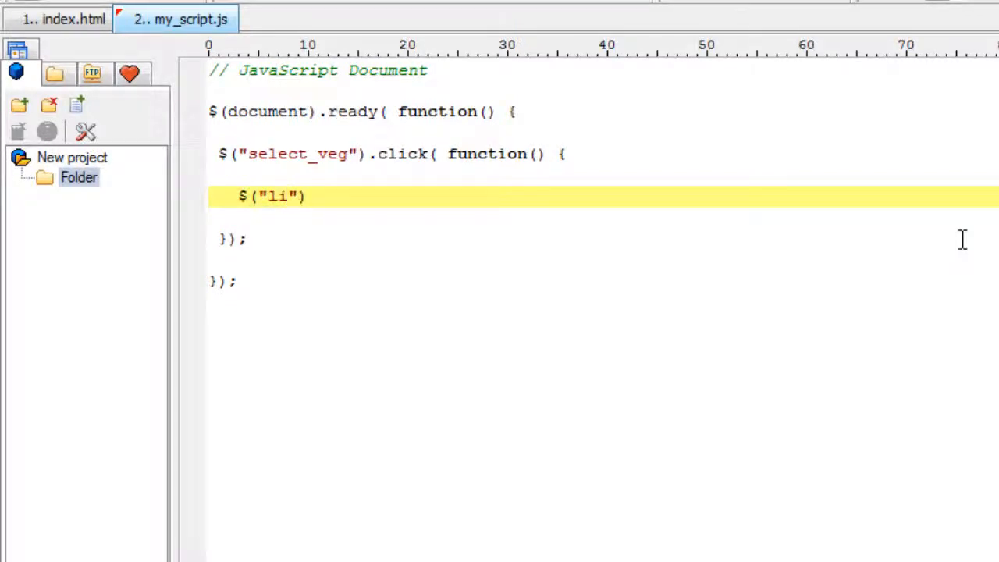
type(".veg")
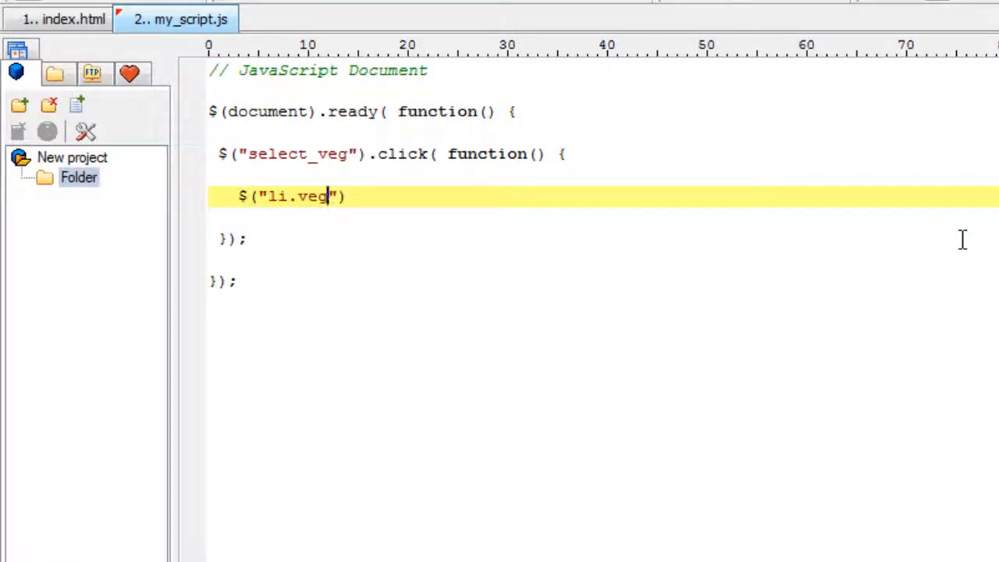
Step: Call .addClass("highlight") on the li.veg selection, checking the class name in the markup
type(".ad")
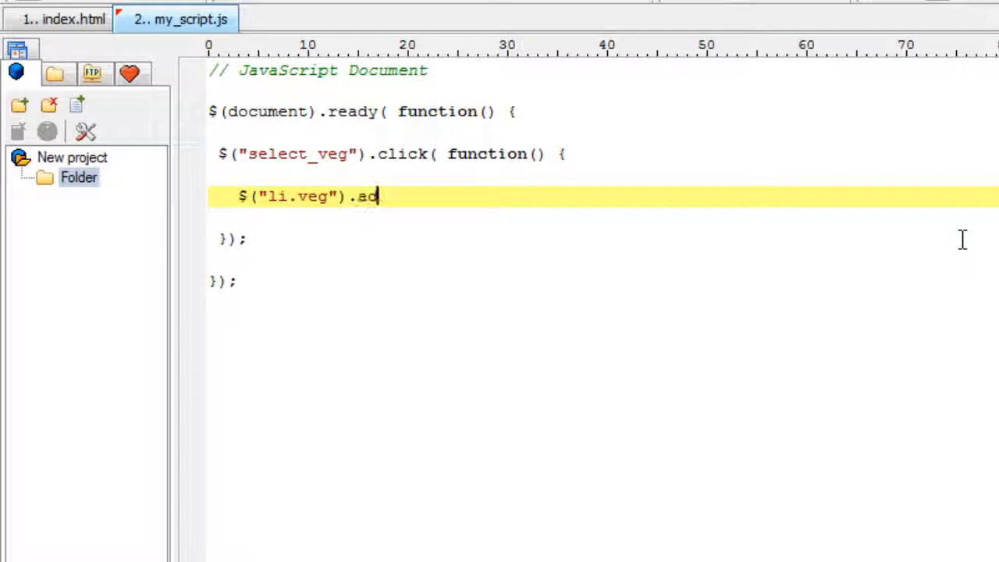
type("dClass")
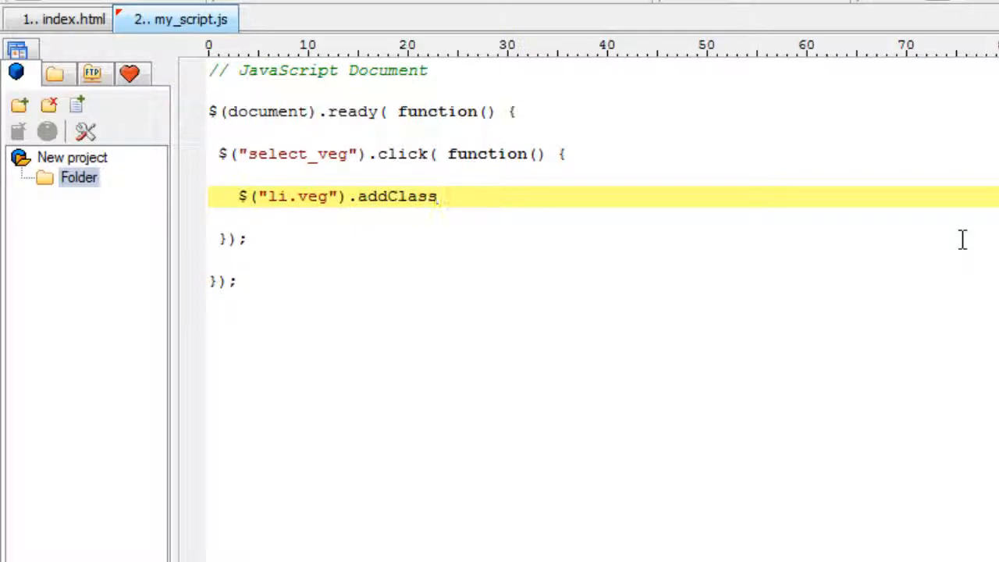
type("();")
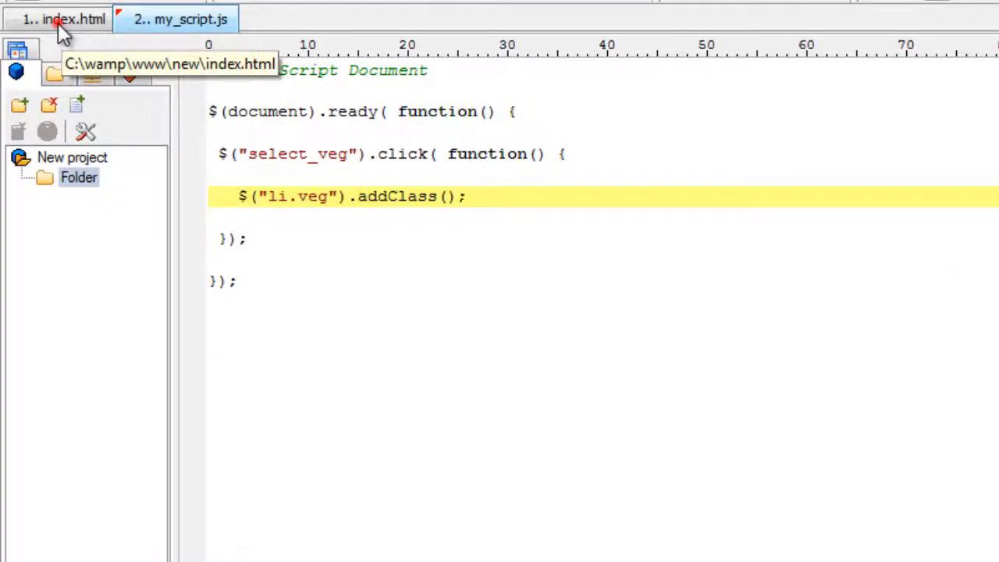
left_click(66, 19)
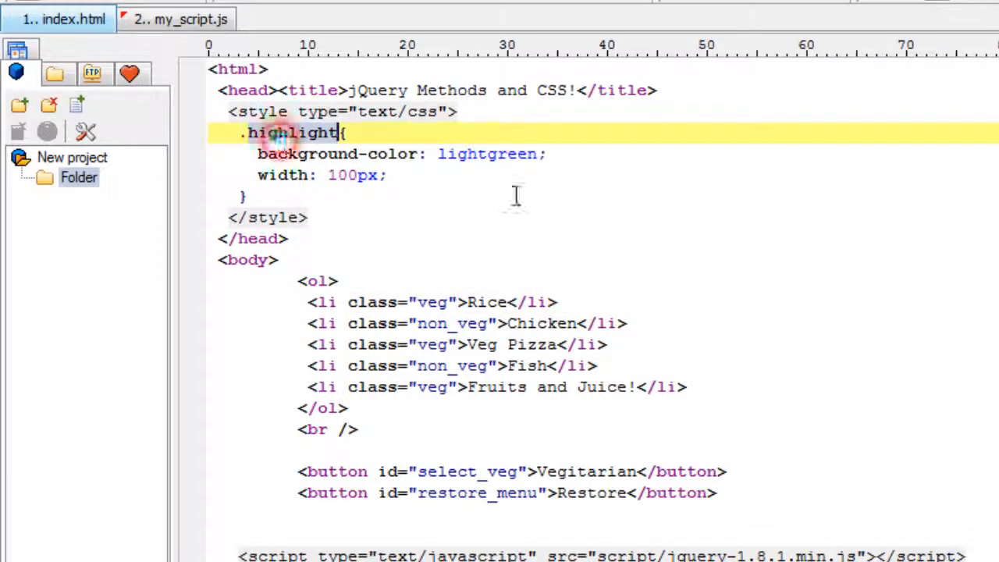
left_click(181, 19)
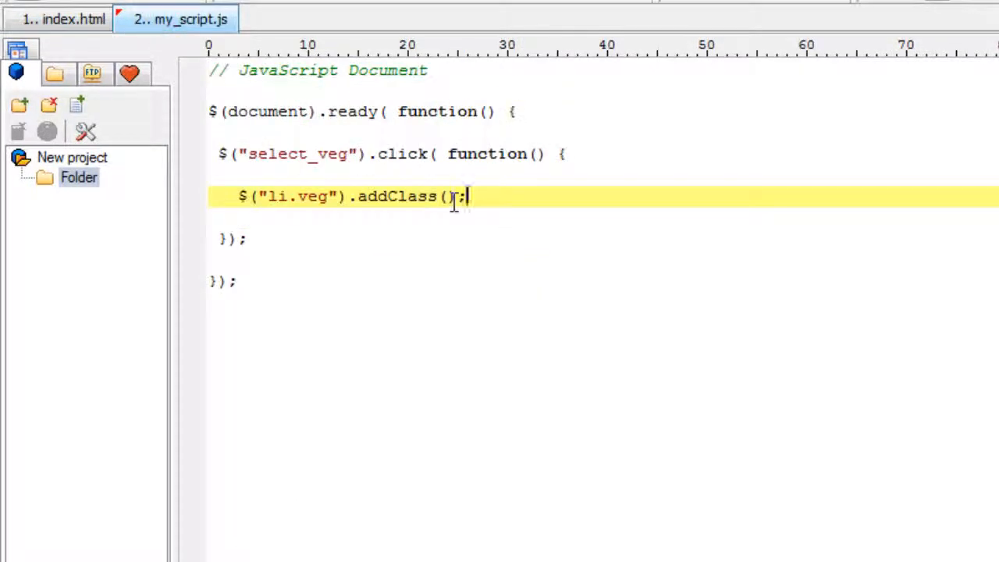
type("\"")
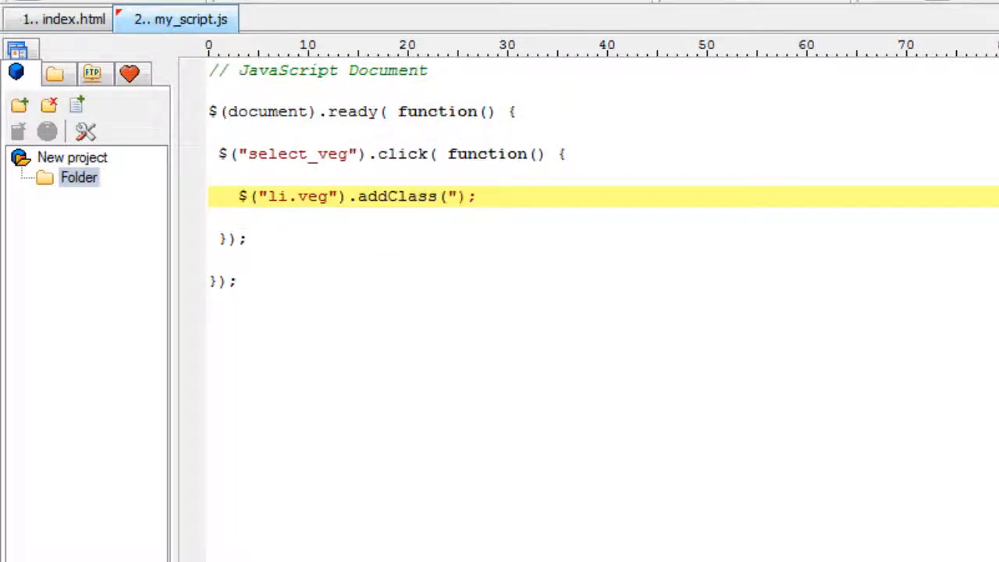
type("highlight")
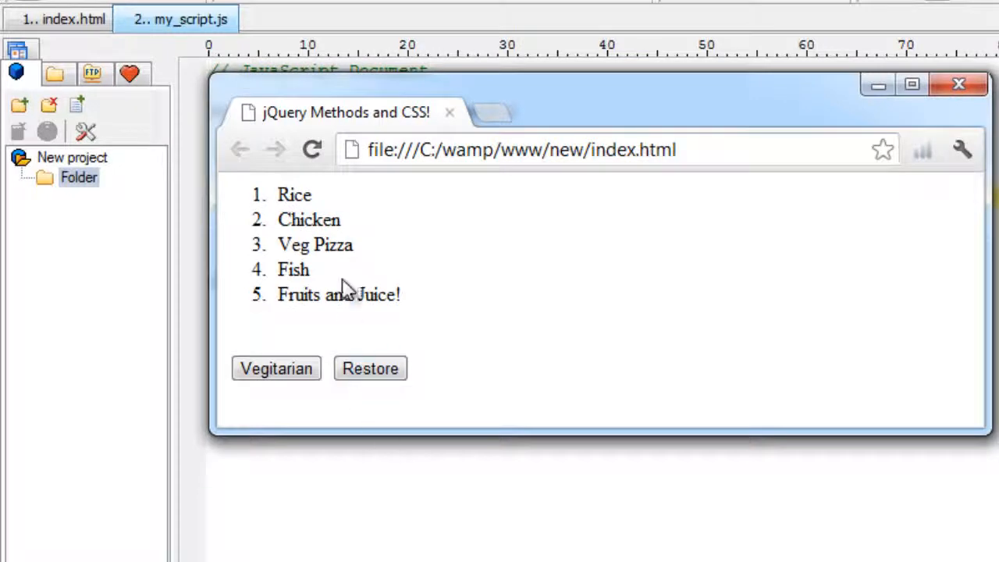
Step: Try the Vegitarian button in Chrome, where nothing highlights yet
left_click(275, 368)
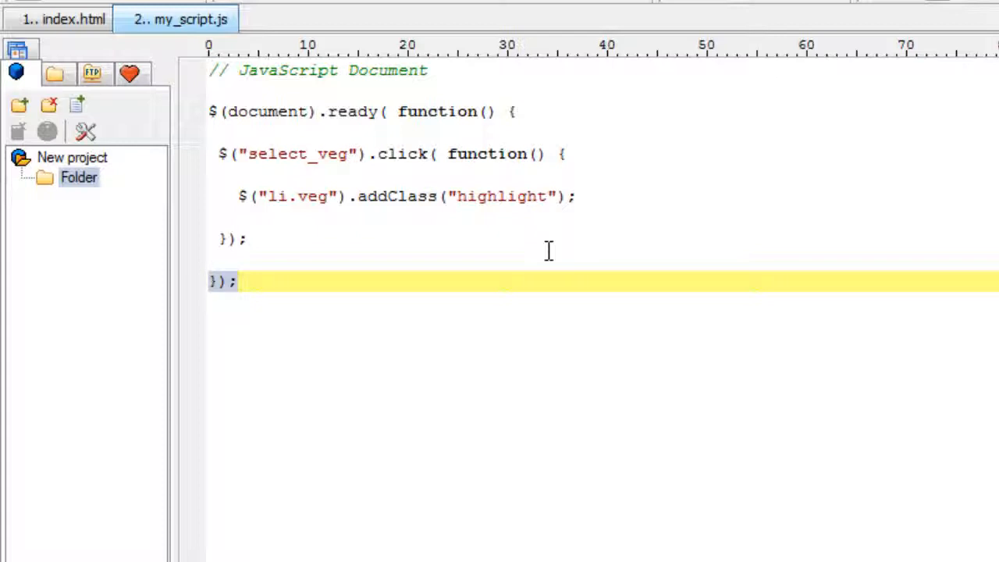
mouse_move(200, 185)
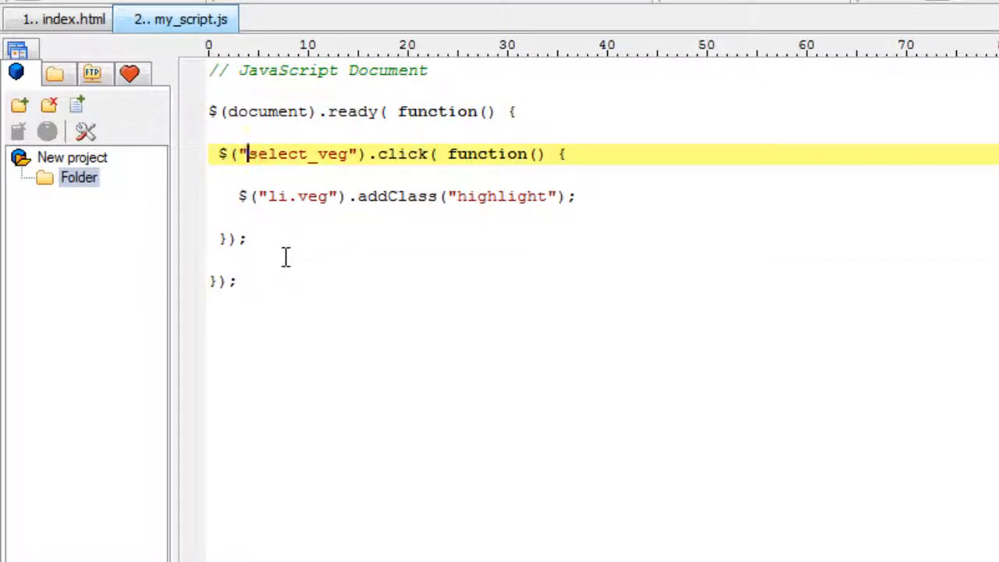
Step: Prefix the click selector with # to make it #select_veg
type("#")
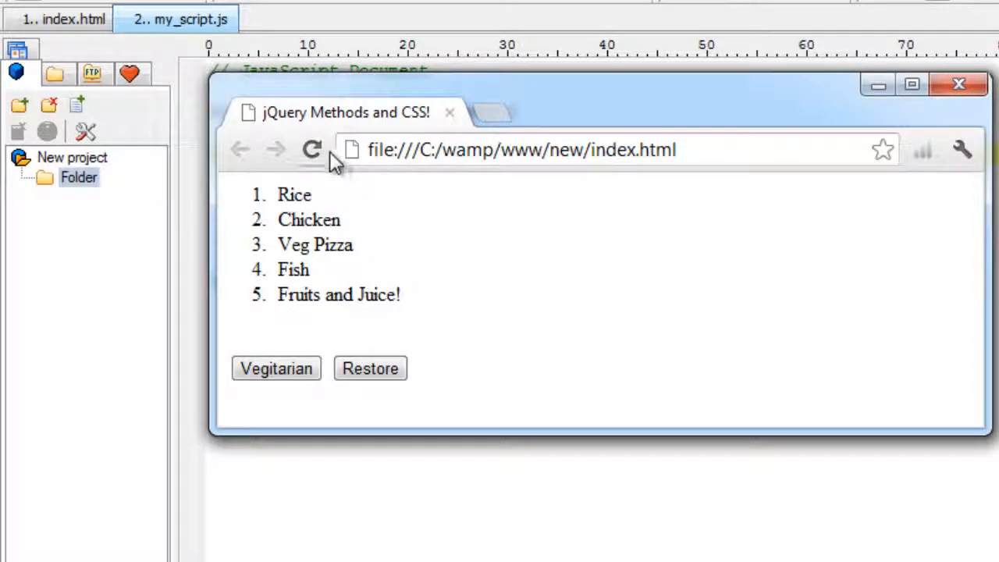
Step: Reload the menu page in Chrome to test the corrected '#select_veg' selector
left_click(274, 368)
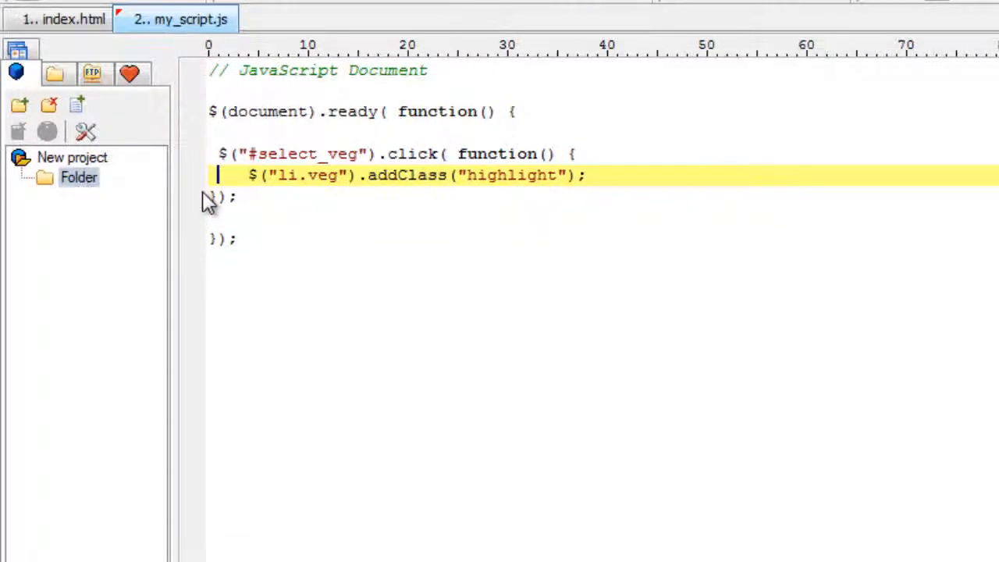
Step: Duplicate the click handler and retarget the copy at the 'restore_menu' id copied from index.html
left_click(211, 196)
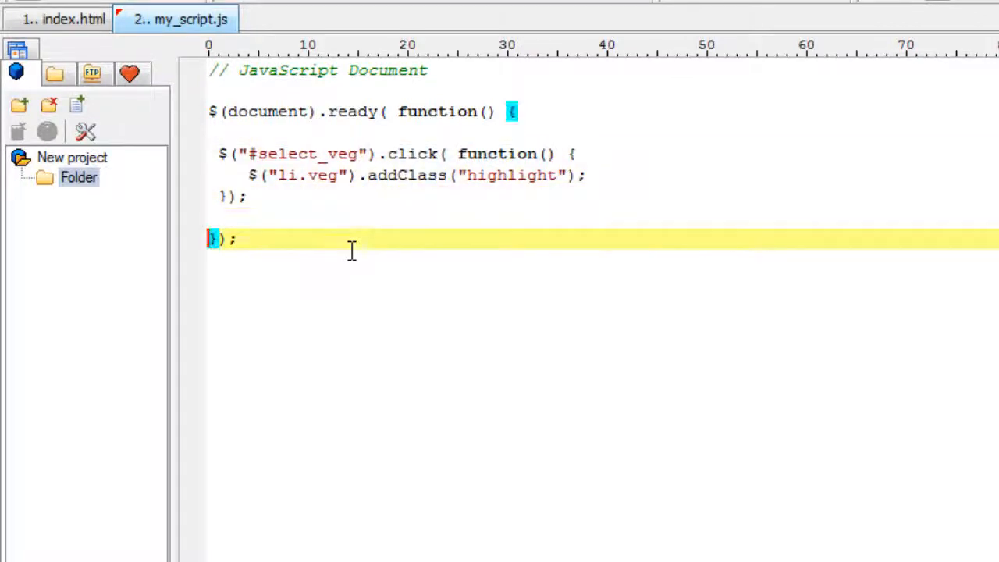
key("Enter")
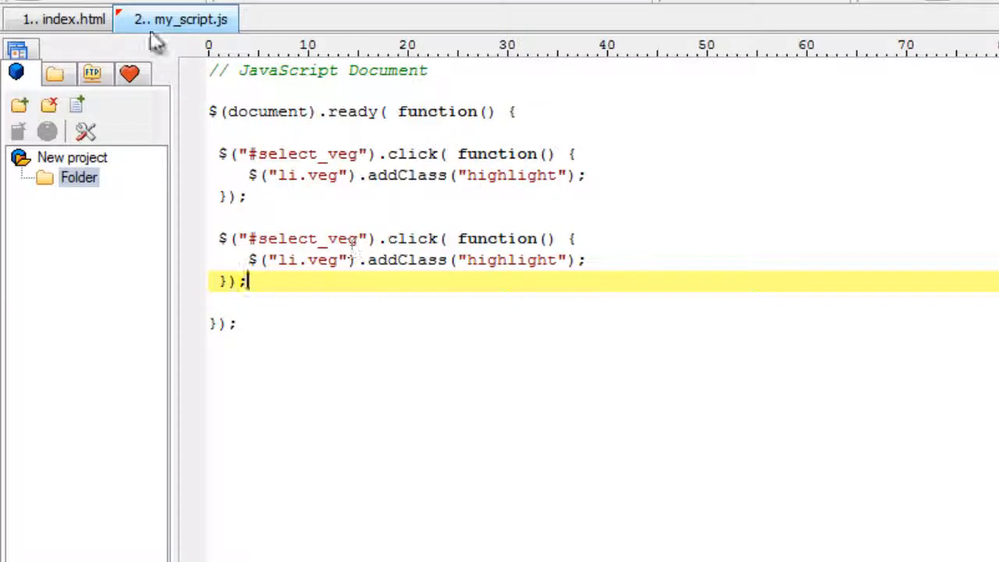
left_click(69, 19)
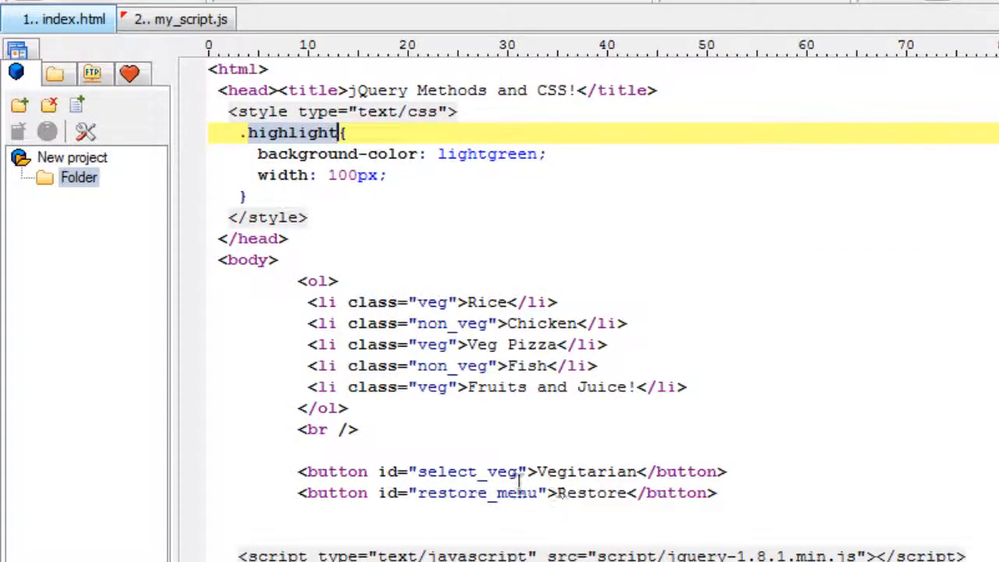
double_click(472, 493)
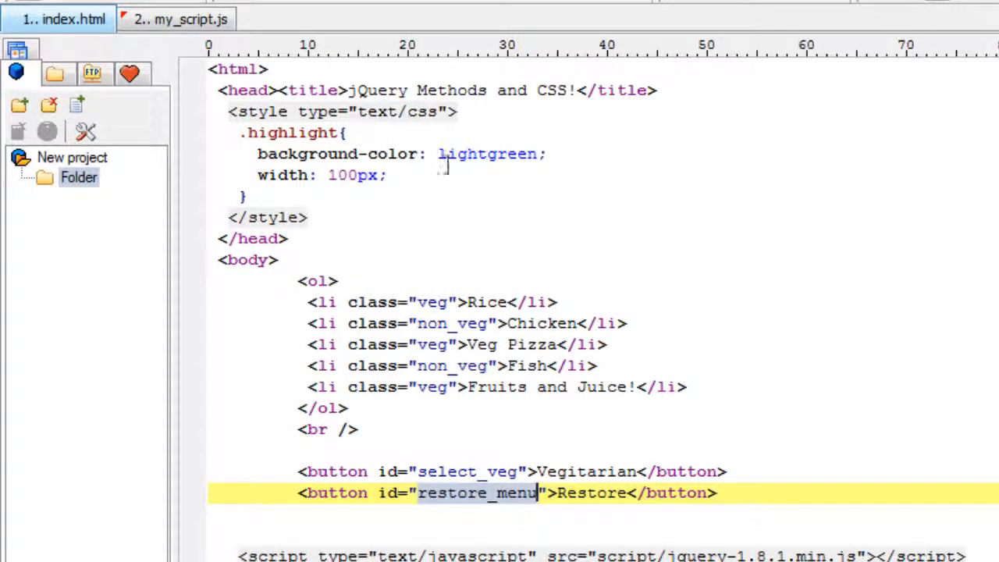
left_click(180, 19)
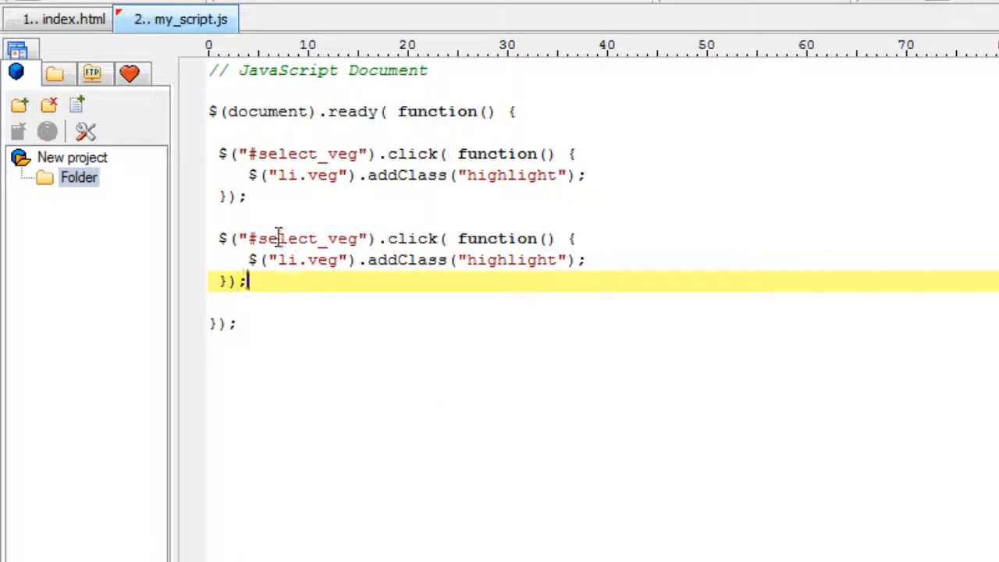
type("restore_menu")
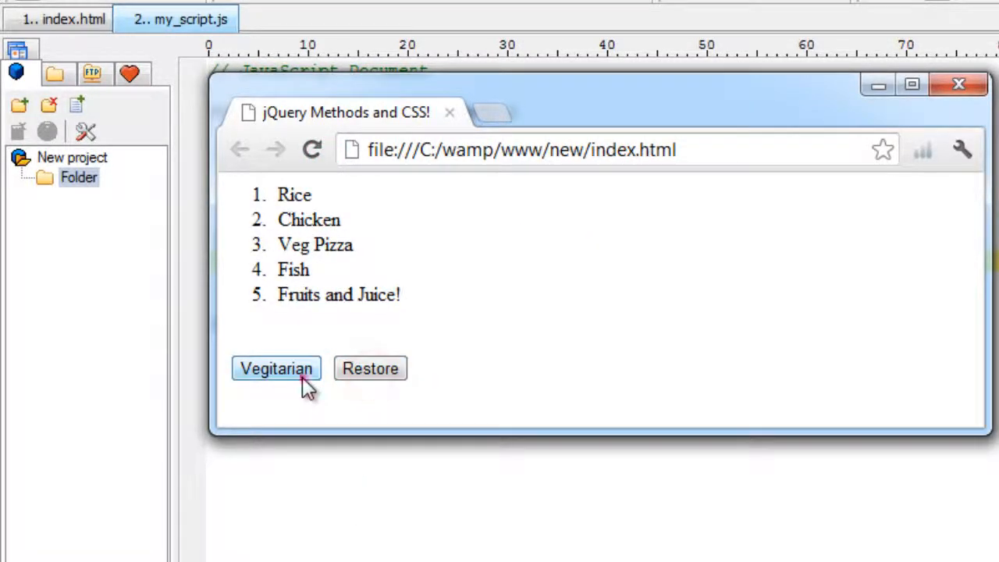
Step: Click Vegetarian in the browser so Rice, Veg Pizza and Fruits and Juice turn light green
left_click(303, 371)
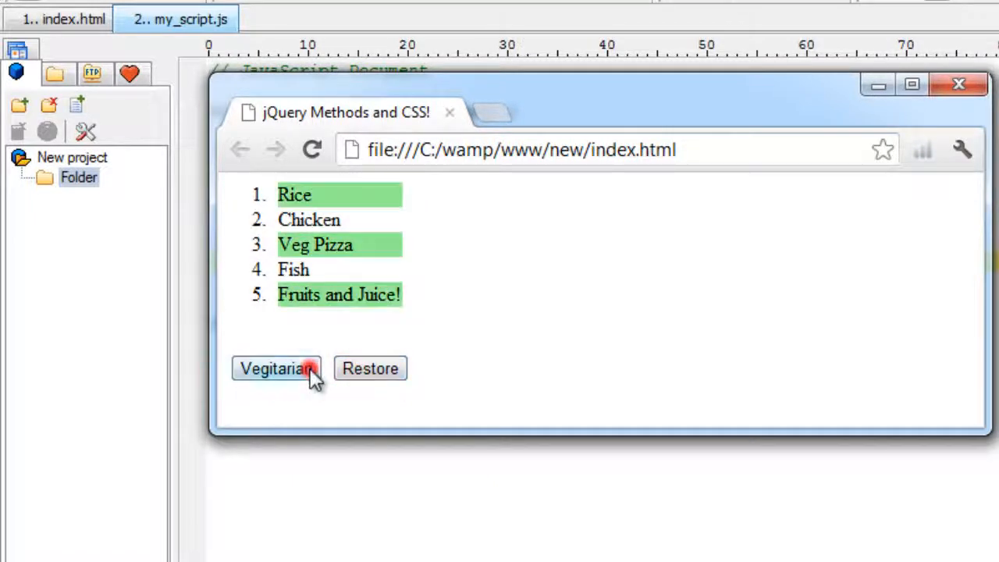